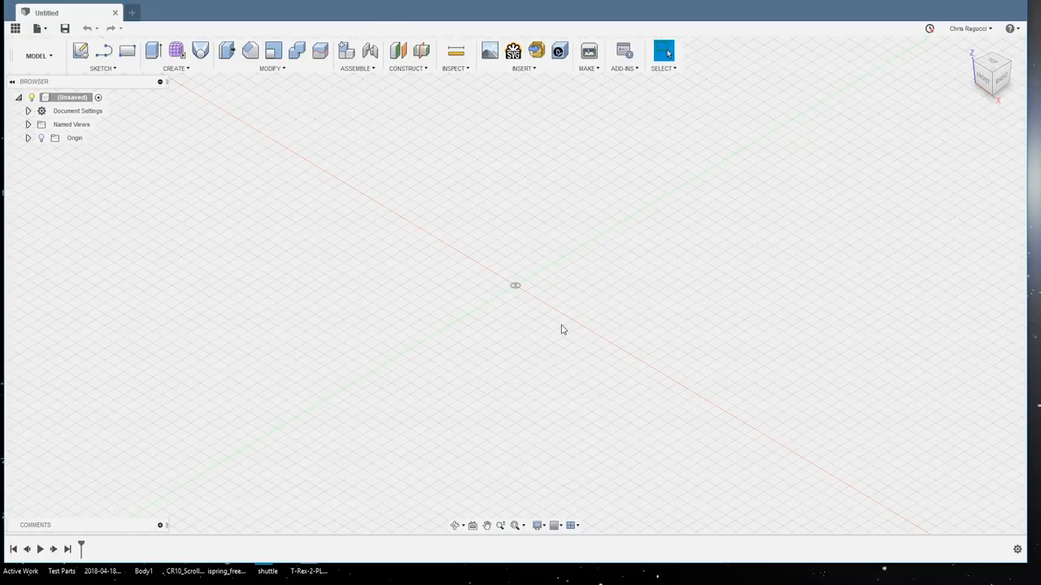
mouse_move(184, 185)
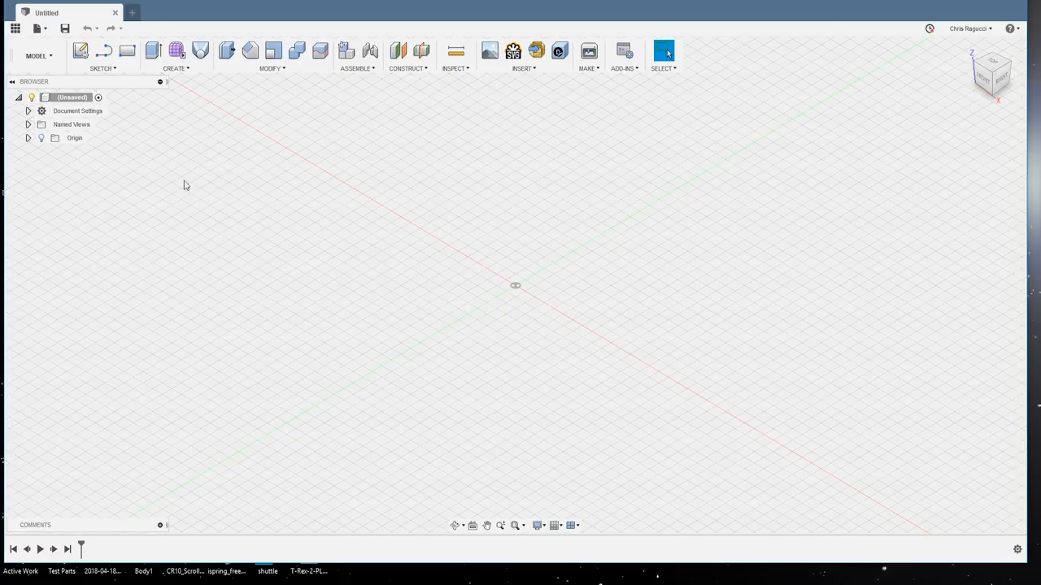
Step: Begin a new sketch on the top (XY) plane
left_click(81, 51)
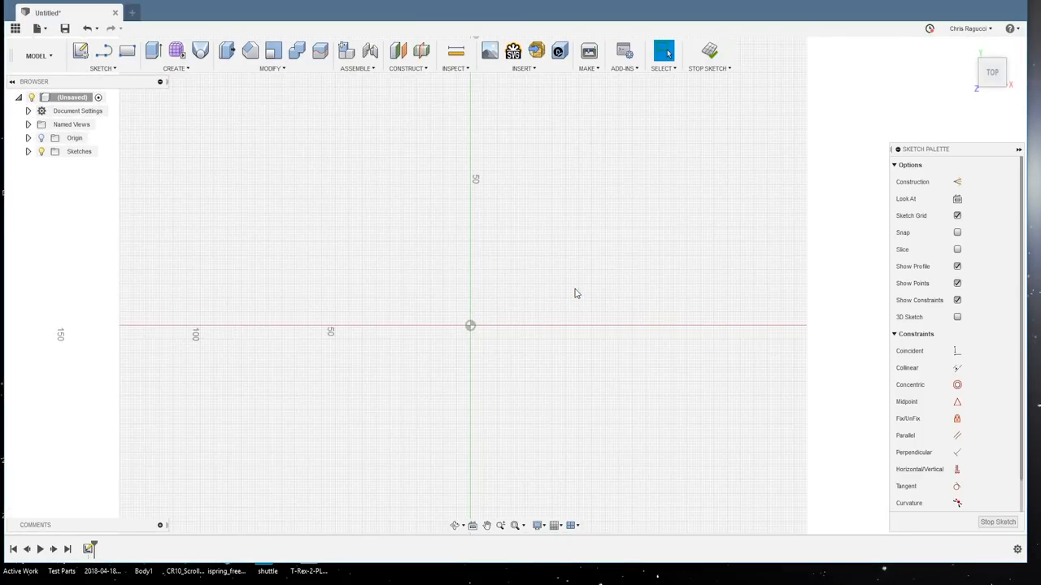
Step: Draw a 100 x 100 mm centre rectangle from the origin
left_click(101, 55)
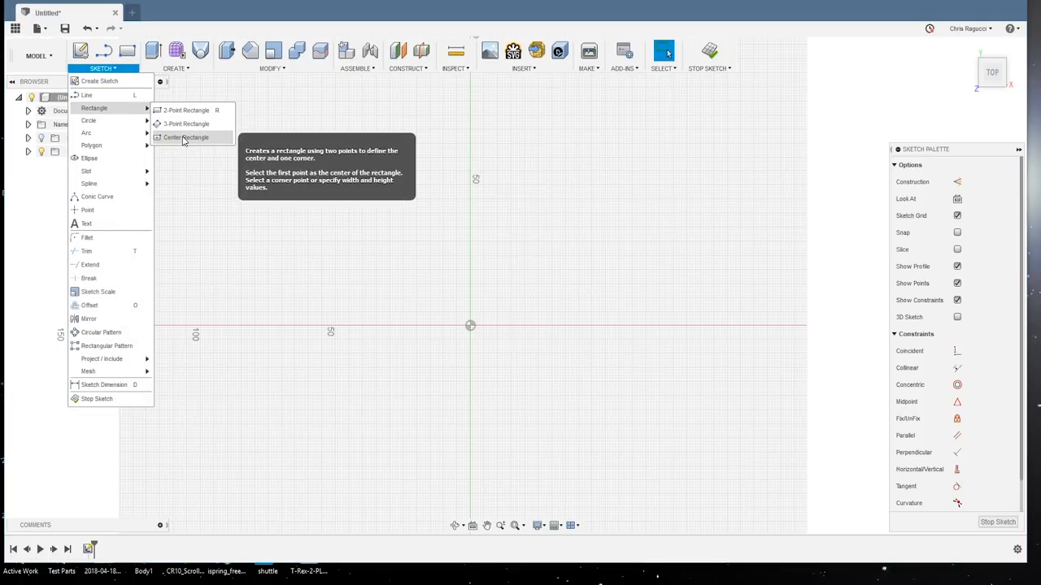
left_click(185, 137)
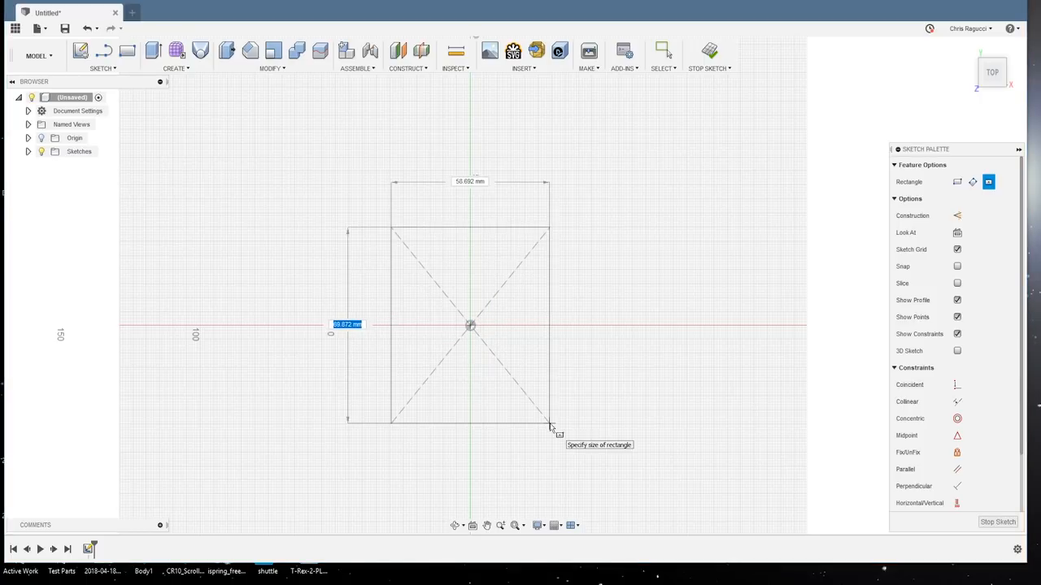
type("100")
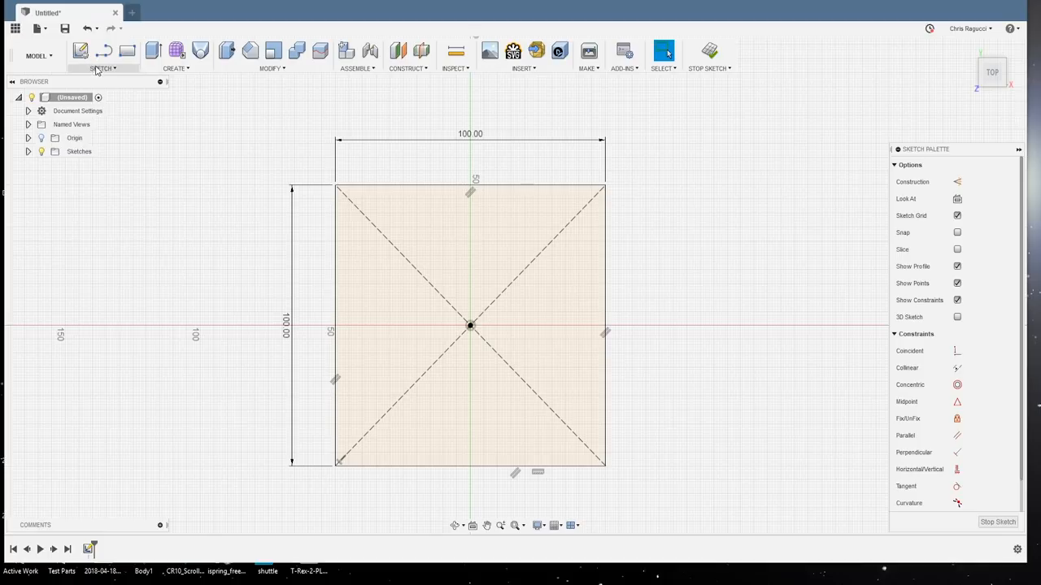
left_click(102, 68)
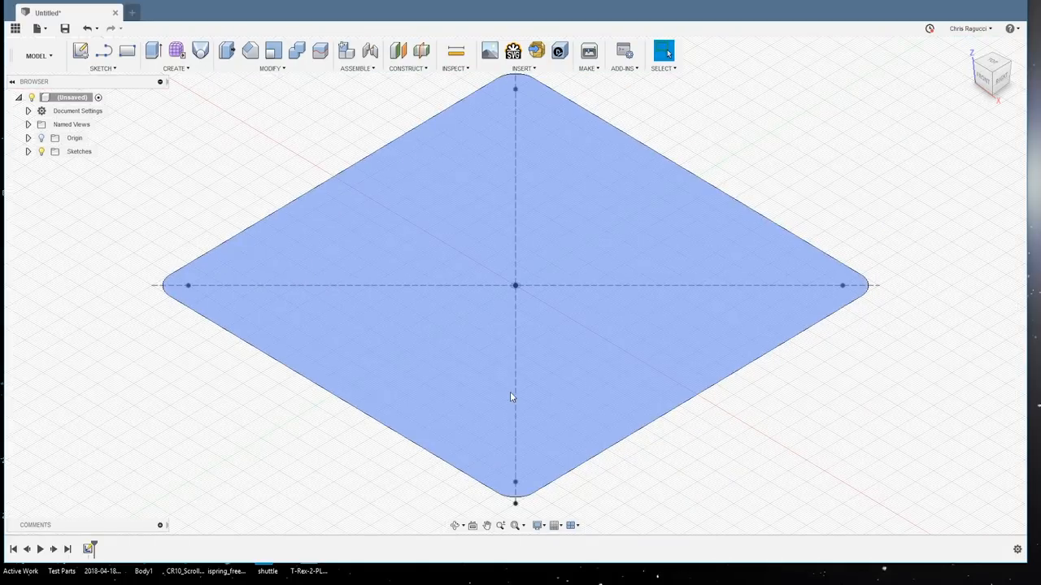
Step: Extrude the square profile upward into a thin solid plate
left_click(153, 51)
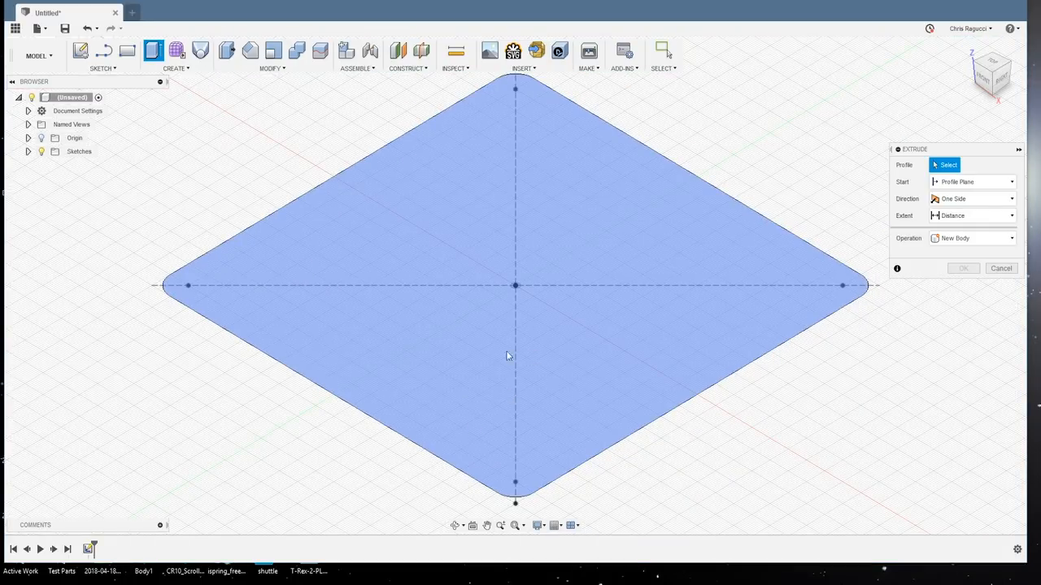
left_click(512, 277)
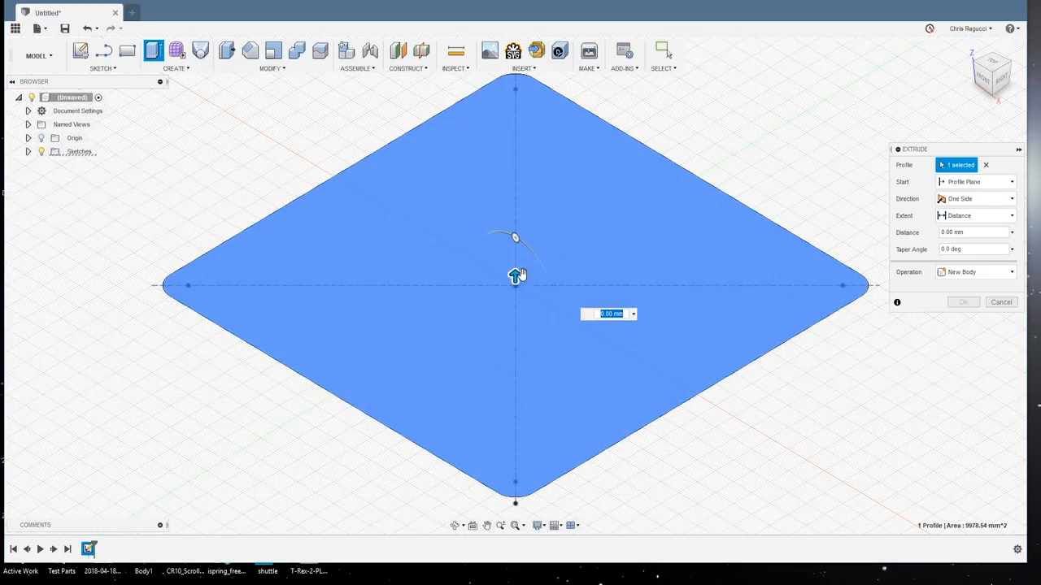
left_click_drag(514, 276, 514, 260)
type("6")
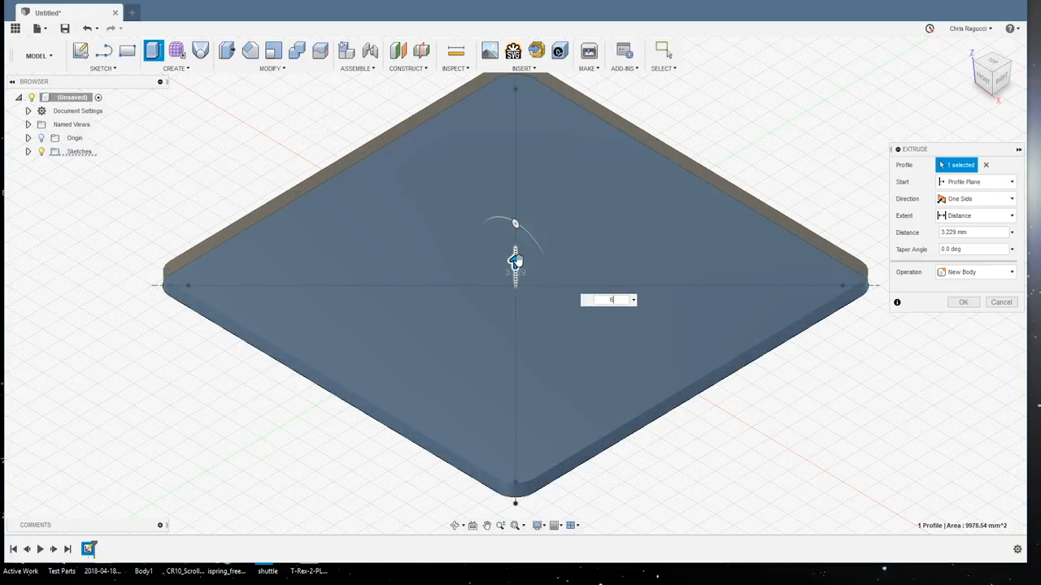
left_click(962, 301)
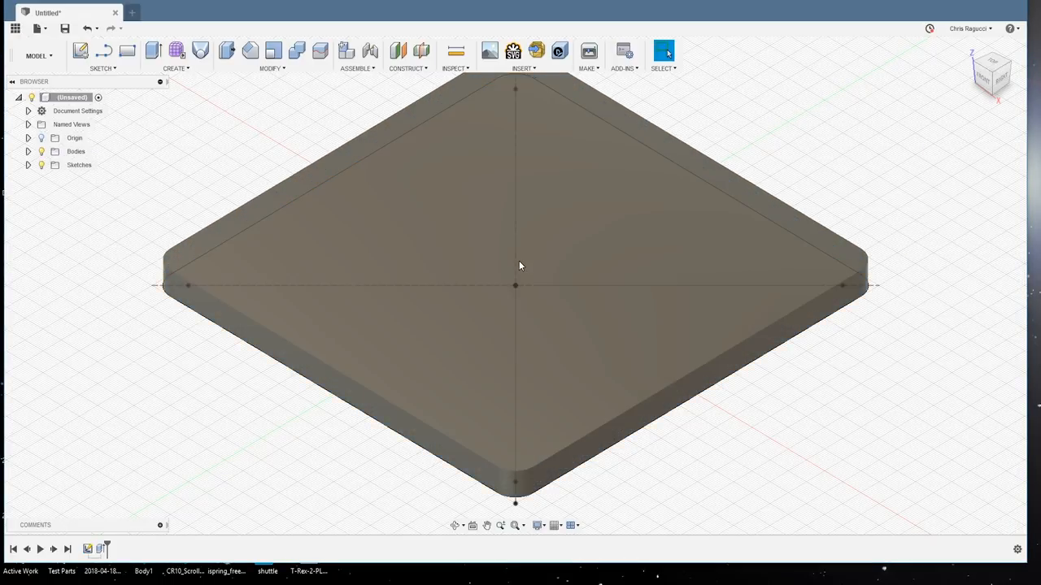
mouse_move(634, 527)
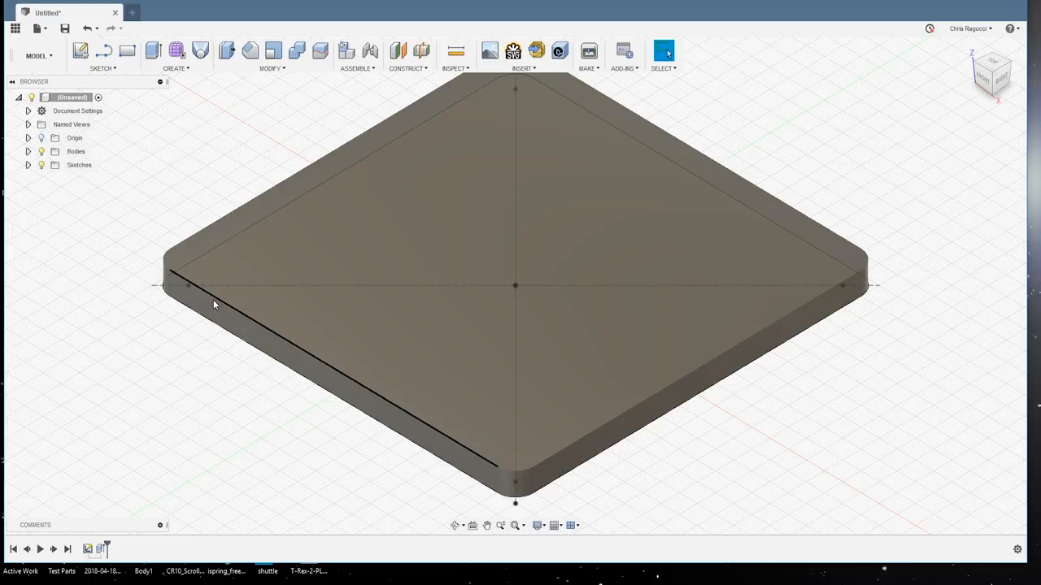
mouse_move(279, 335)
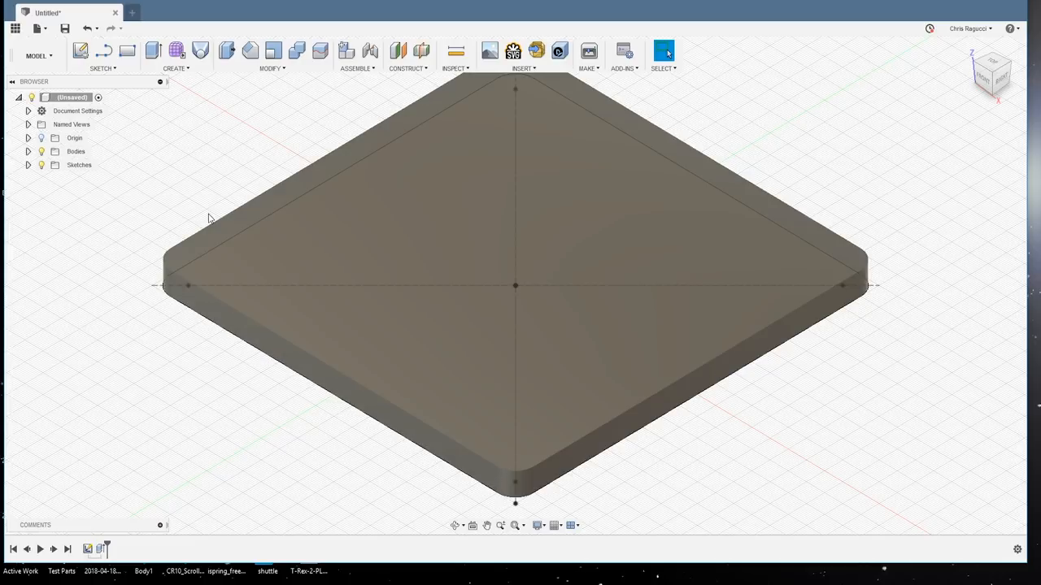
Step: Fillet the slab's top edge with a 2 mm radius and view it from the top
left_click(664, 51)
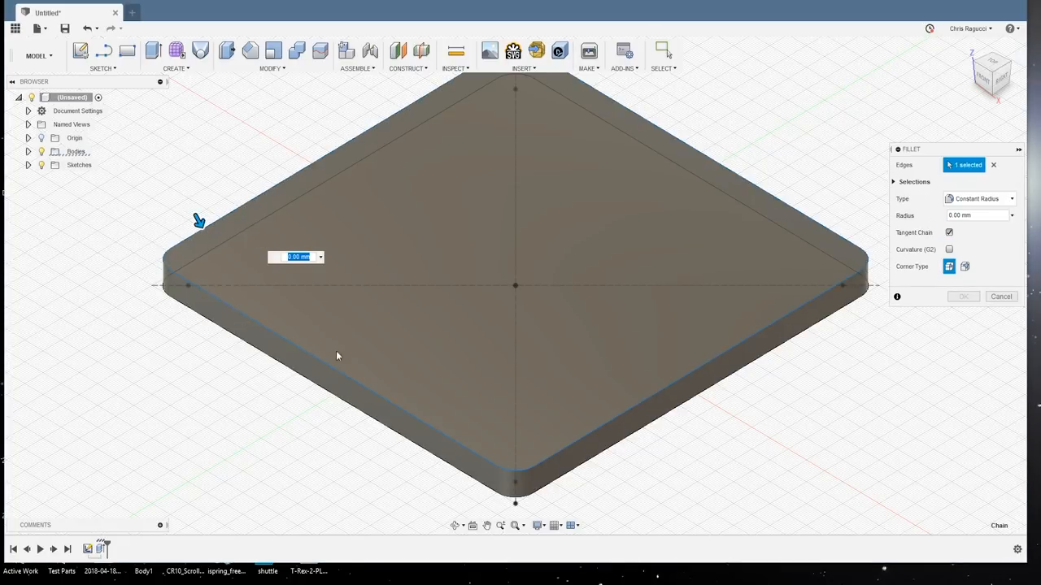
mouse_move(826, 420)
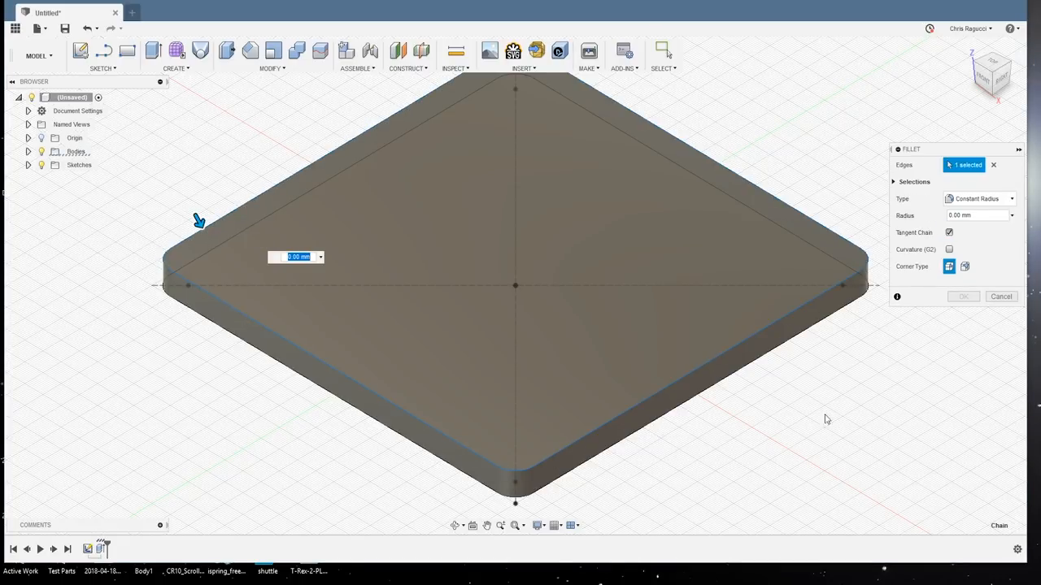
mouse_move(849, 410)
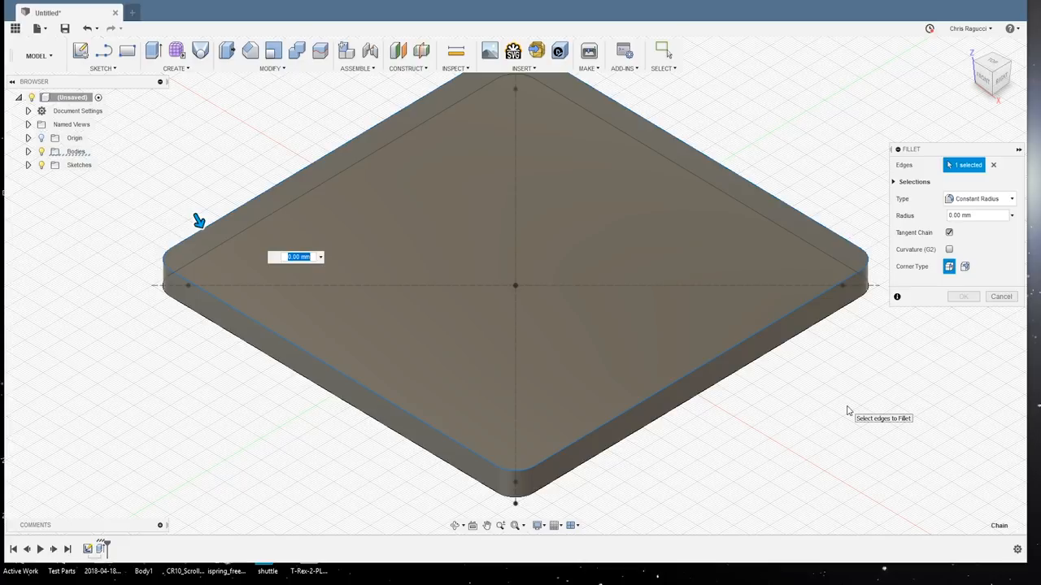
type("2")
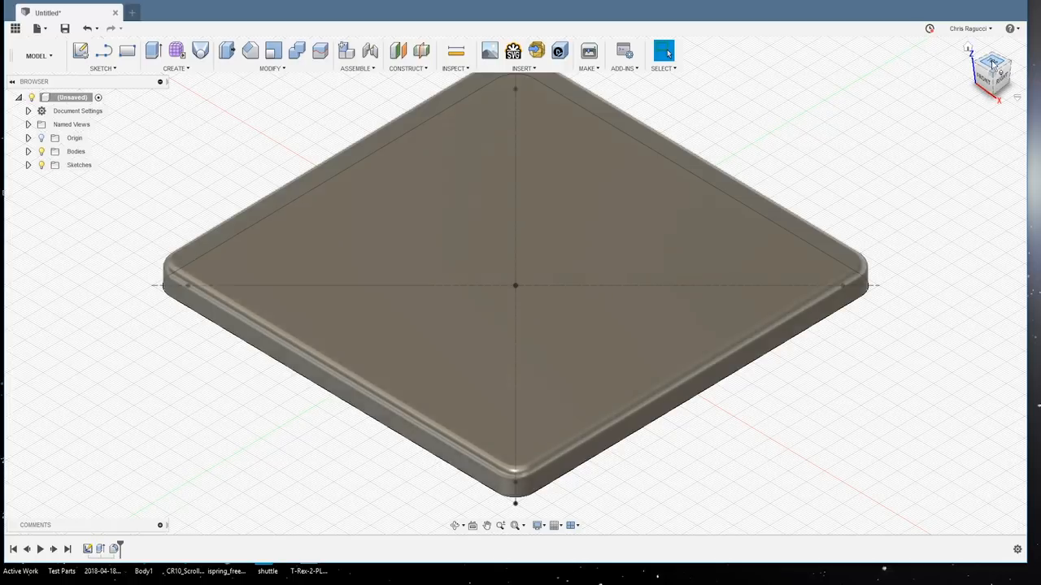
left_click(992, 72)
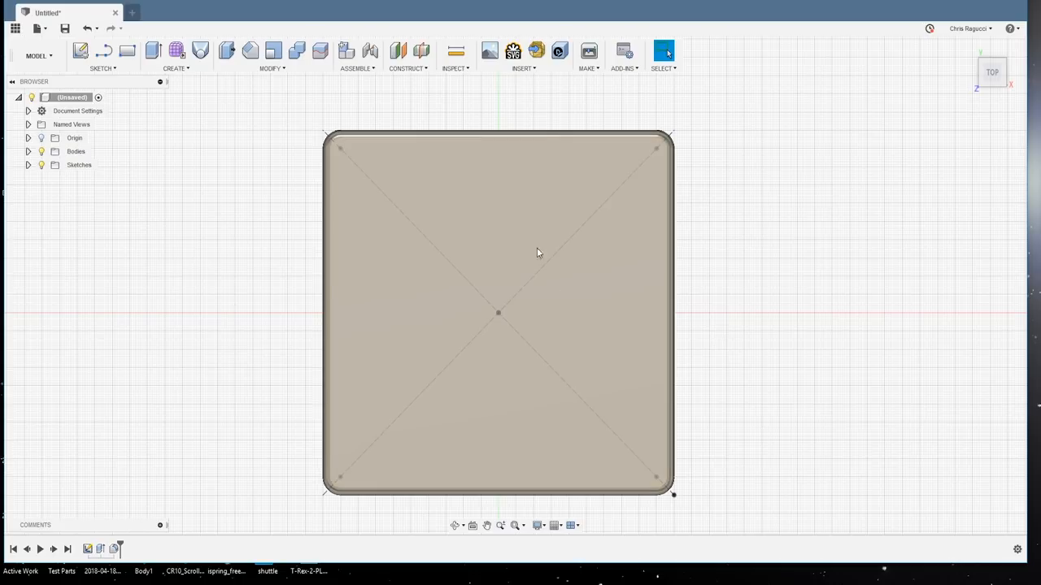
mouse_move(549, 251)
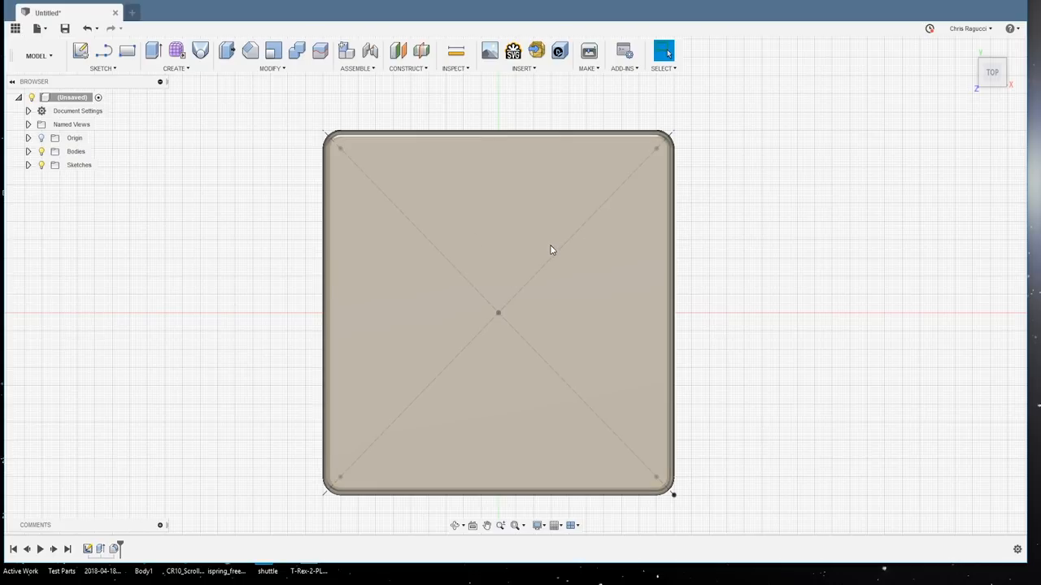
mouse_move(520, 248)
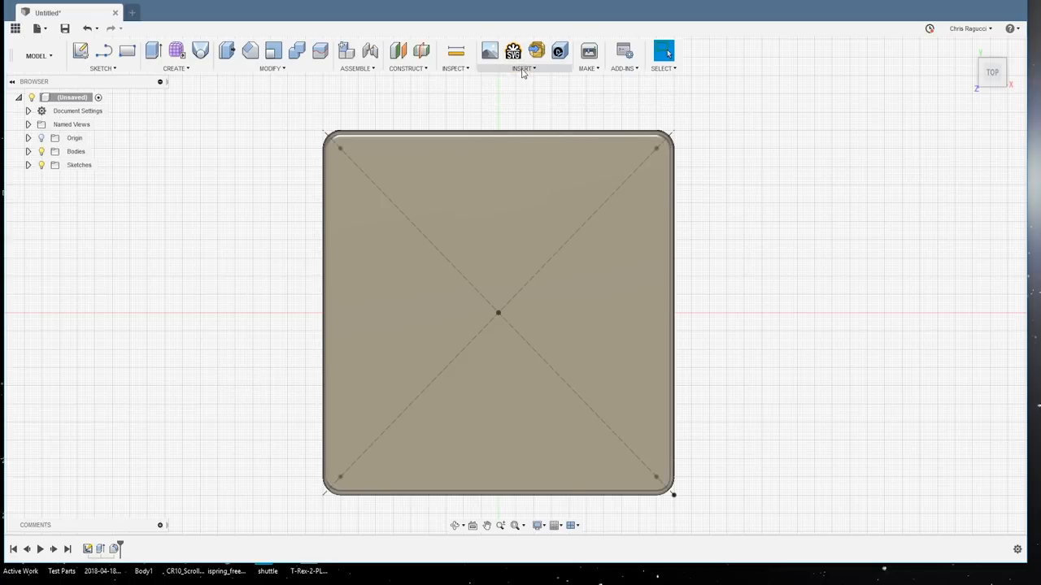
left_click(514, 50)
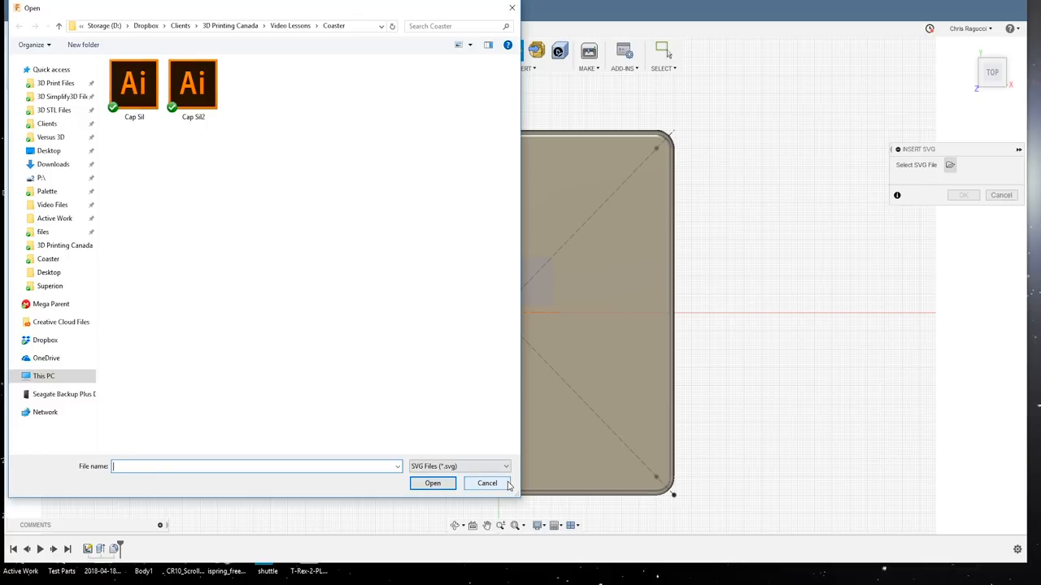
left_click(486, 483)
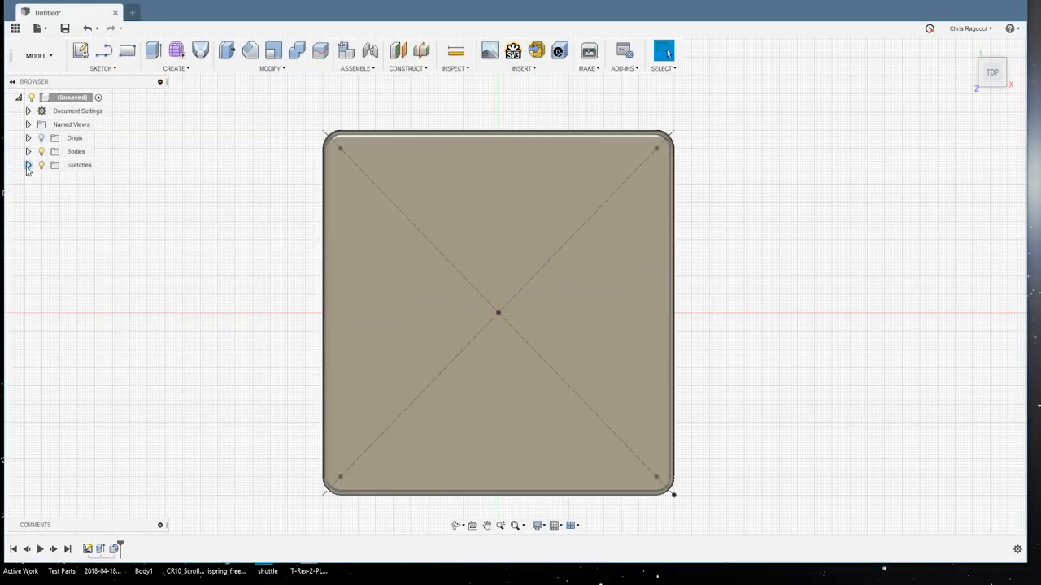
Step: Sketch on the coaster's top face and insert the Captain America SVG file
left_click(81, 51)
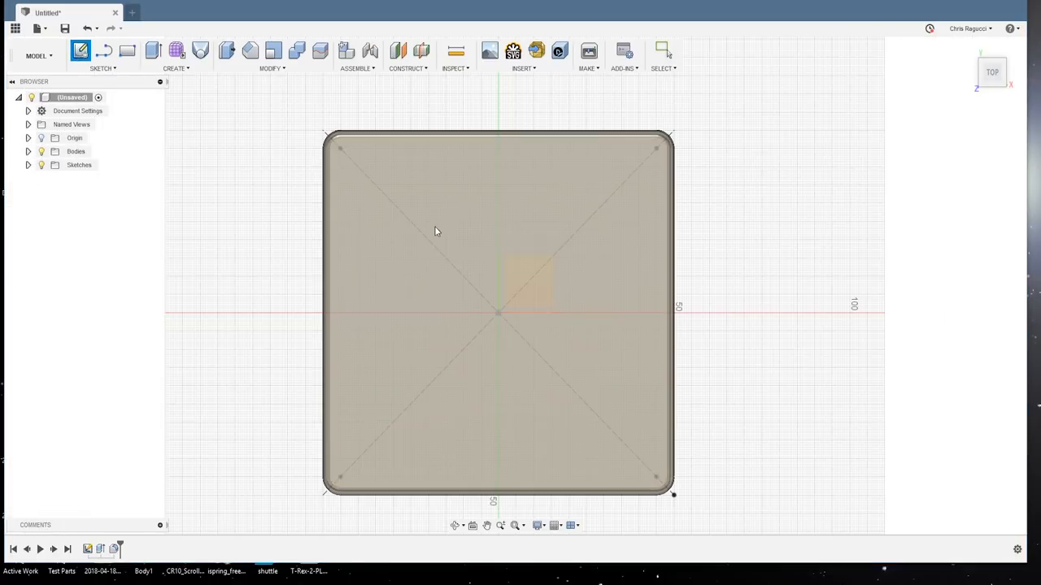
mouse_move(405, 245)
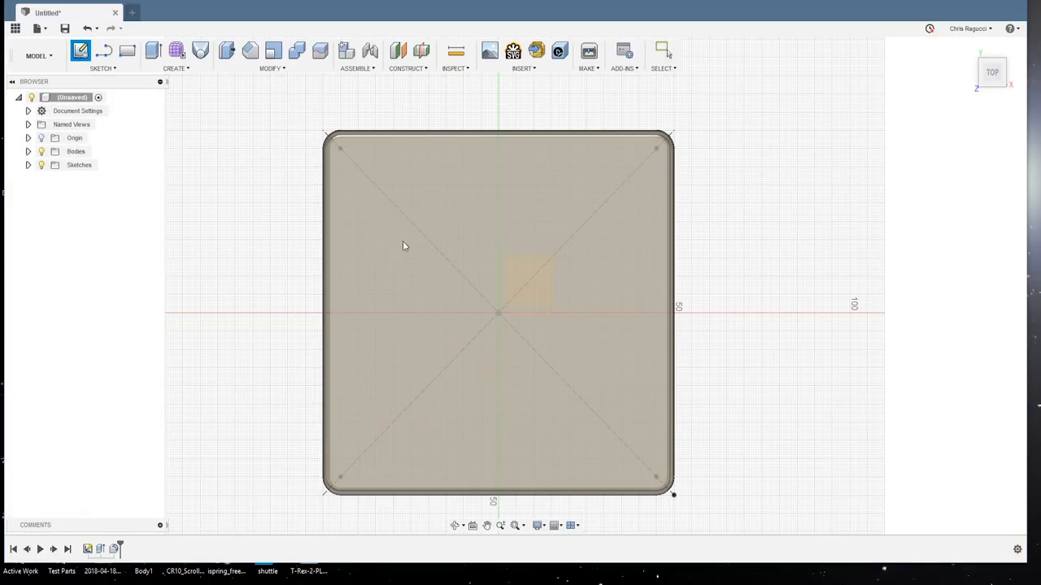
left_click(81, 50)
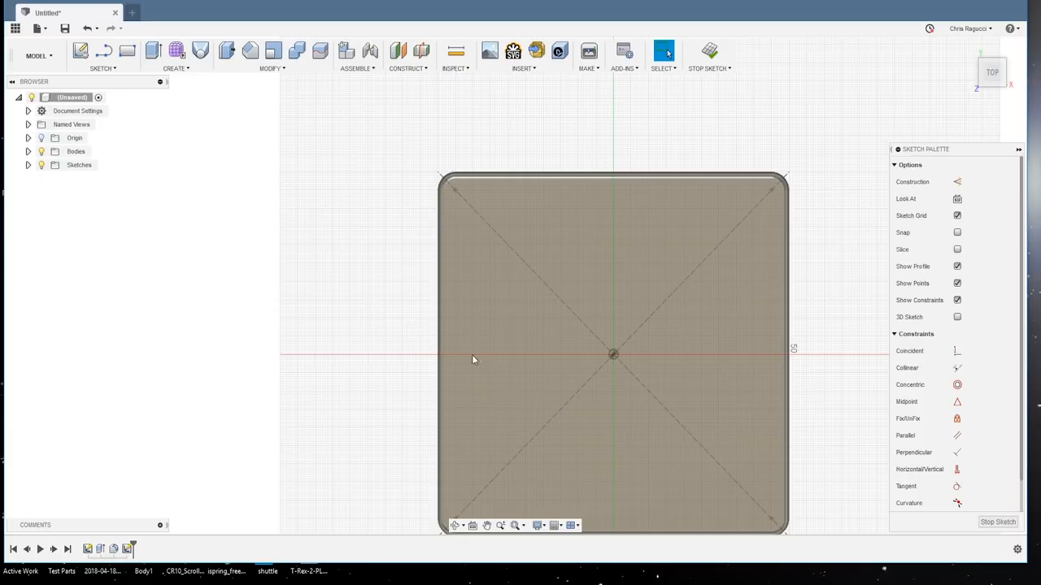
left_click(524, 56)
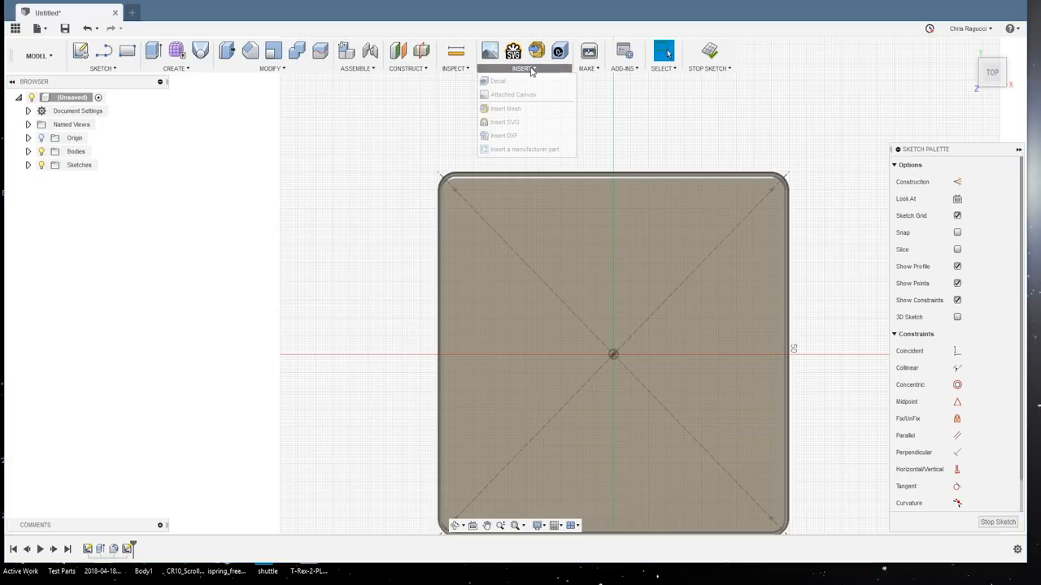
left_click(504, 122)
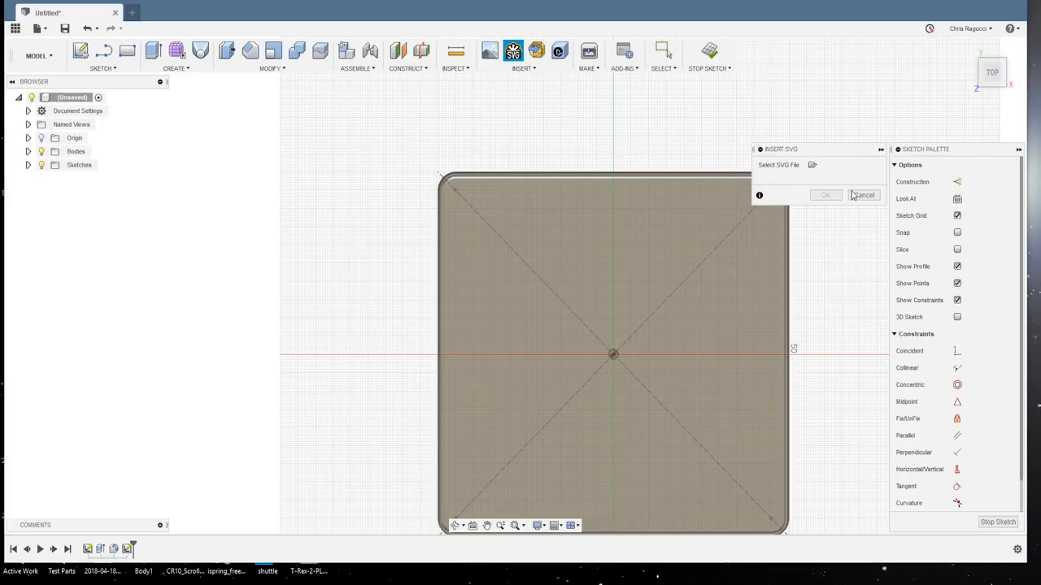
left_click(811, 164)
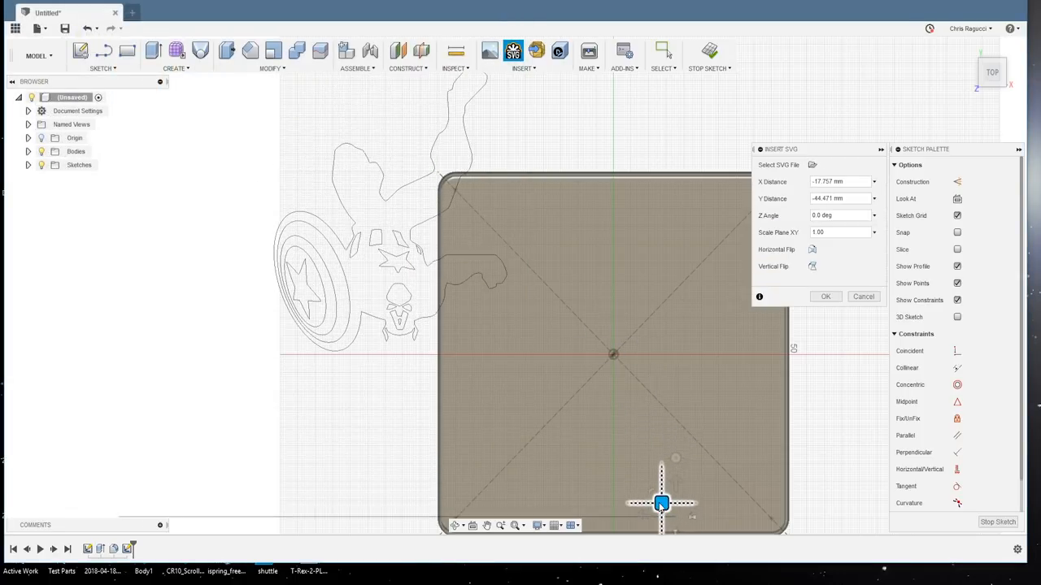
Step: Drag the imported outline to the coaster centre and confirm its placement
left_click_drag(660, 505, 601, 404)
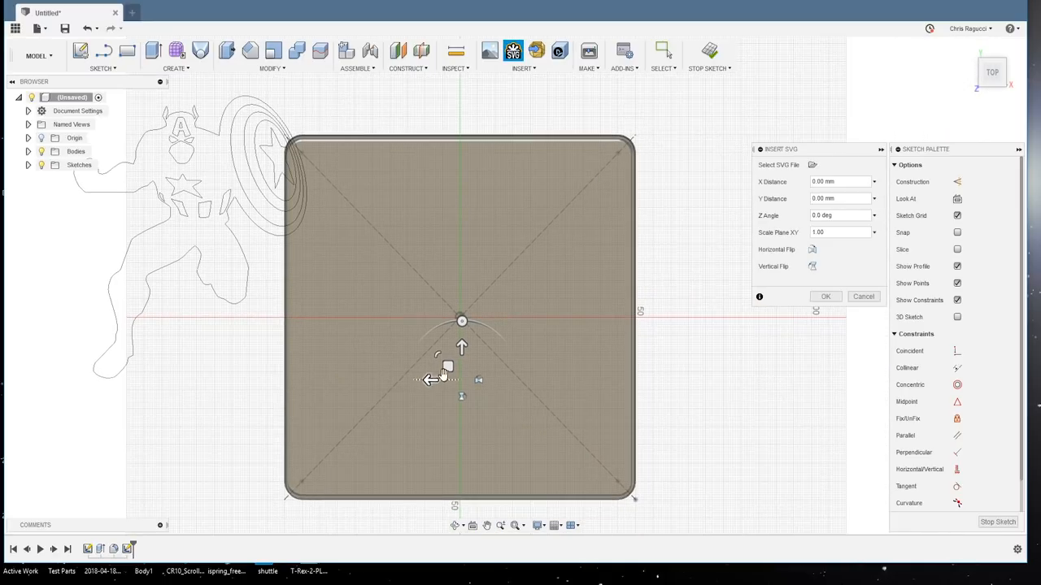
left_click_drag(462, 379, 706, 454)
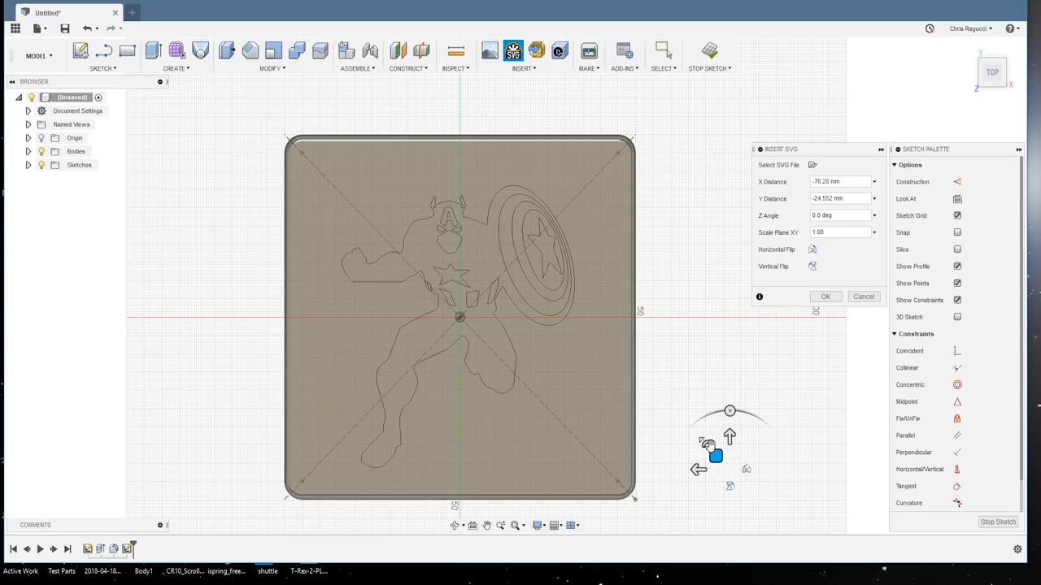
left_click_drag(716, 456, 728, 376)
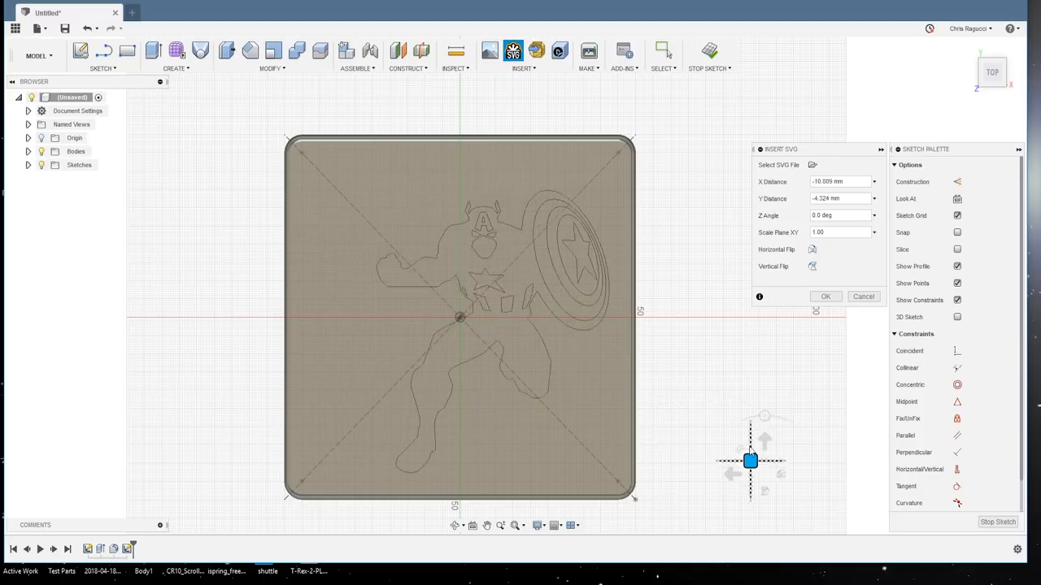
left_click_drag(750, 462, 735, 414)
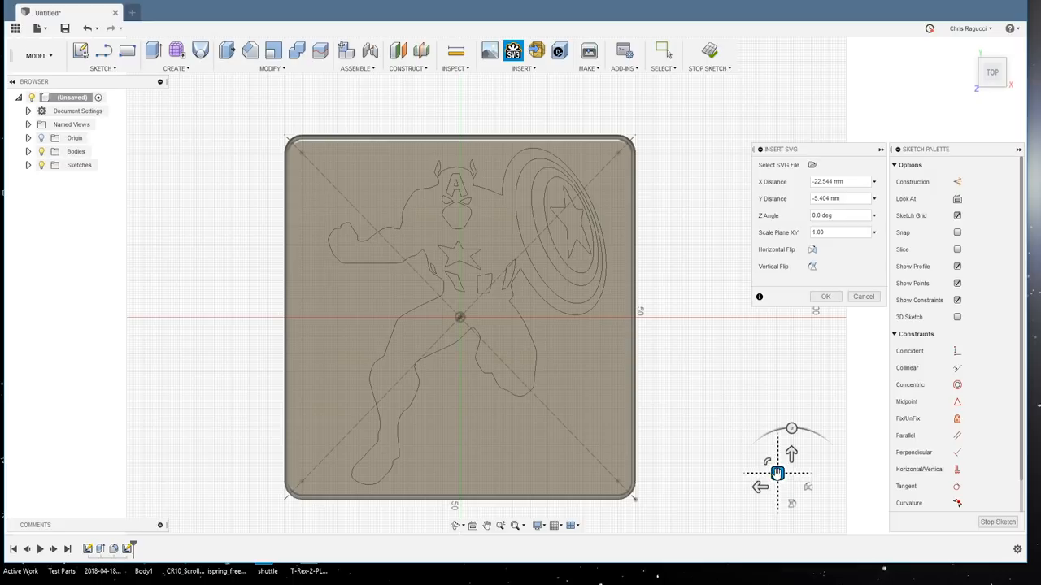
left_click(827, 296)
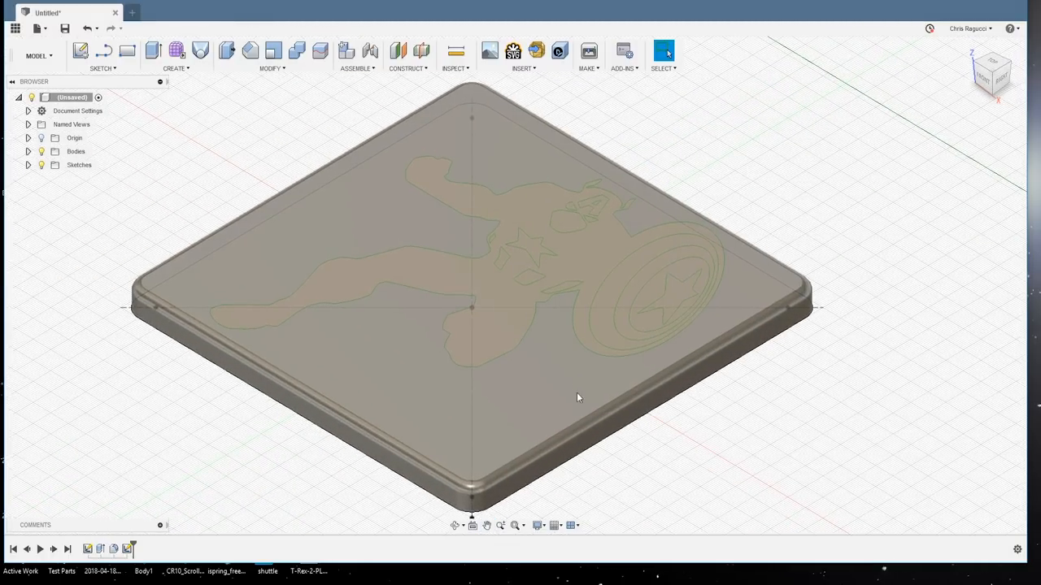
Step: Extrude the figure profiles a short height above the coaster face
left_click(153, 51)
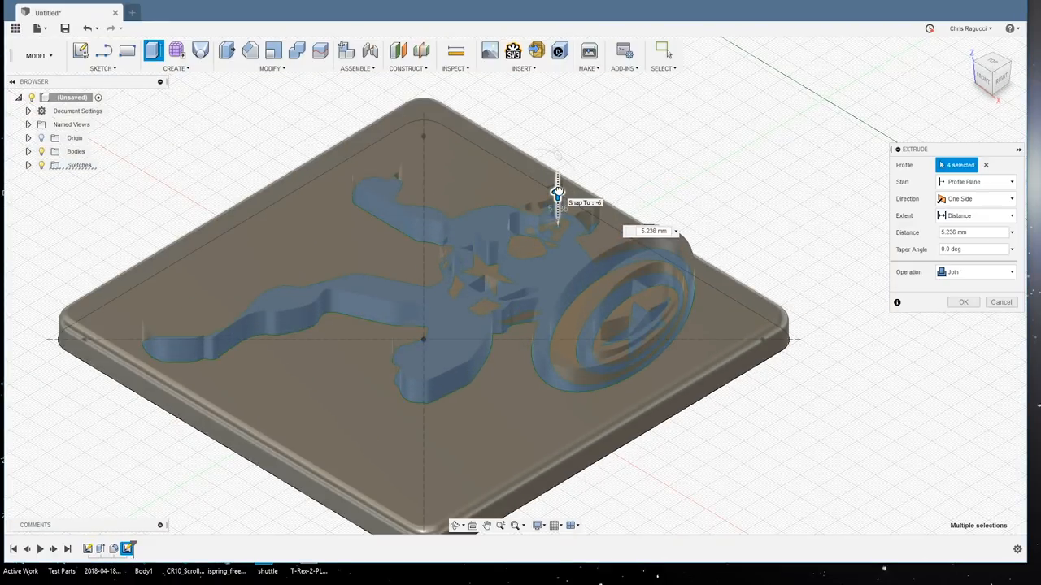
left_click_drag(559, 192, 557, 199)
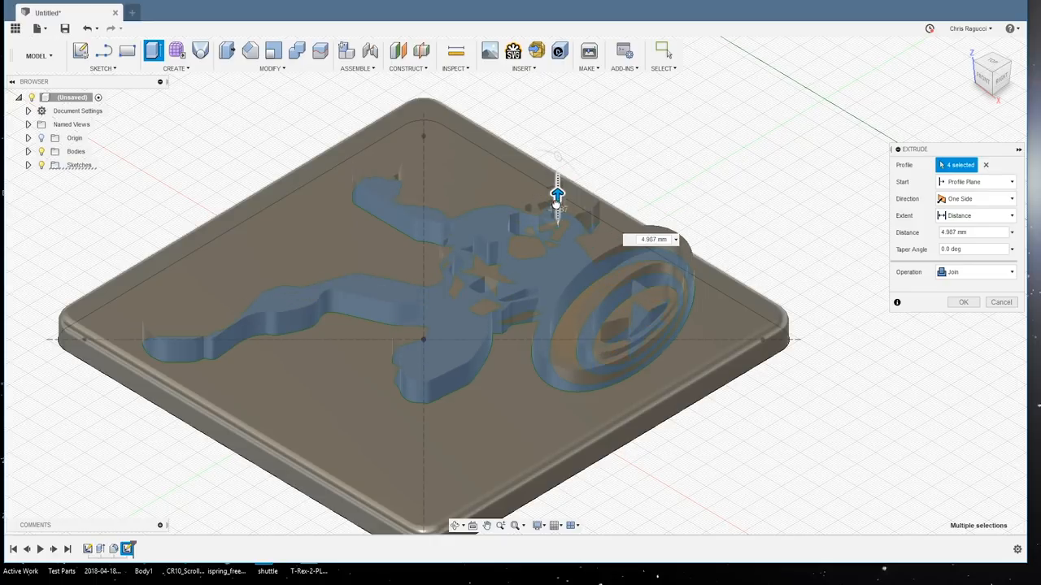
left_click_drag(556, 195, 557, 215)
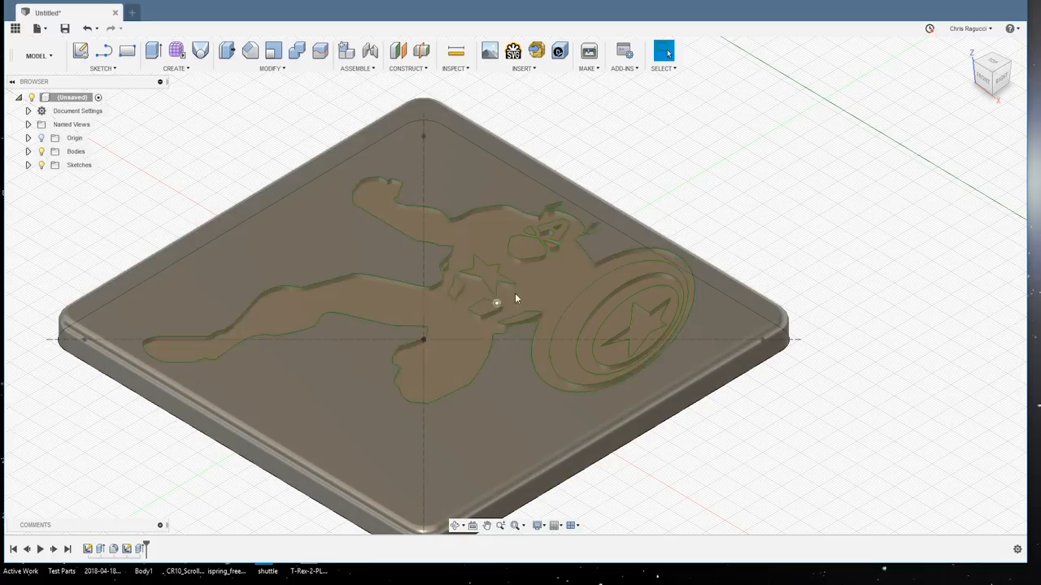
mouse_move(351, 275)
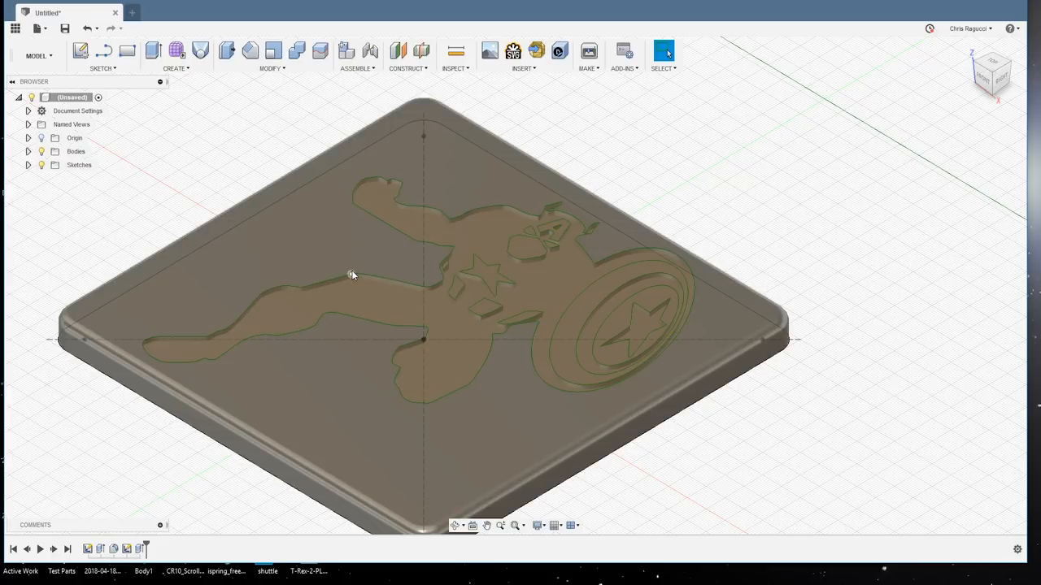
Step: Inspect the raised figure and send the body to Simplify3D via 3D Print
left_click(340, 287)
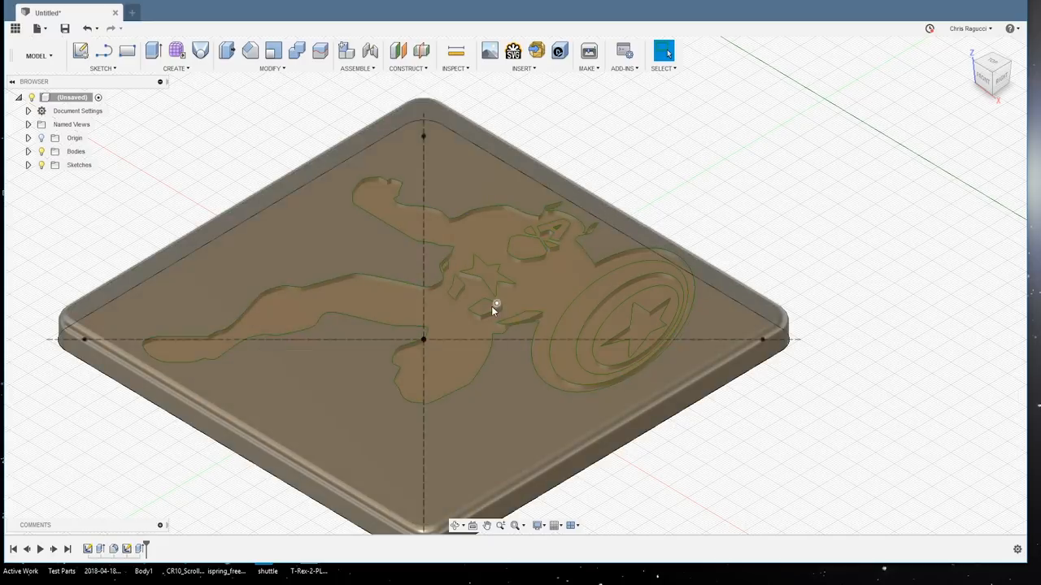
left_click(491, 309)
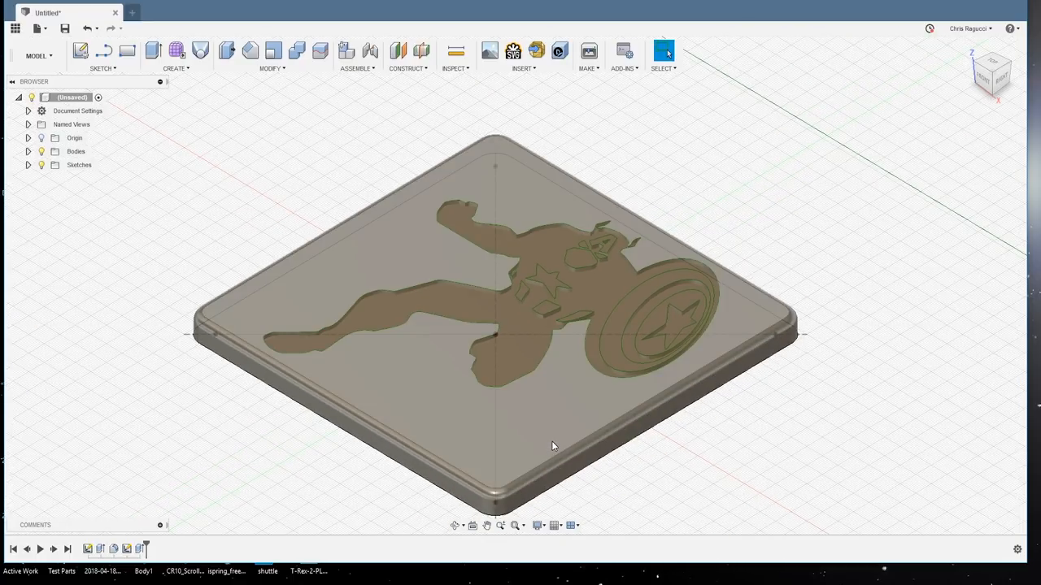
mouse_move(577, 195)
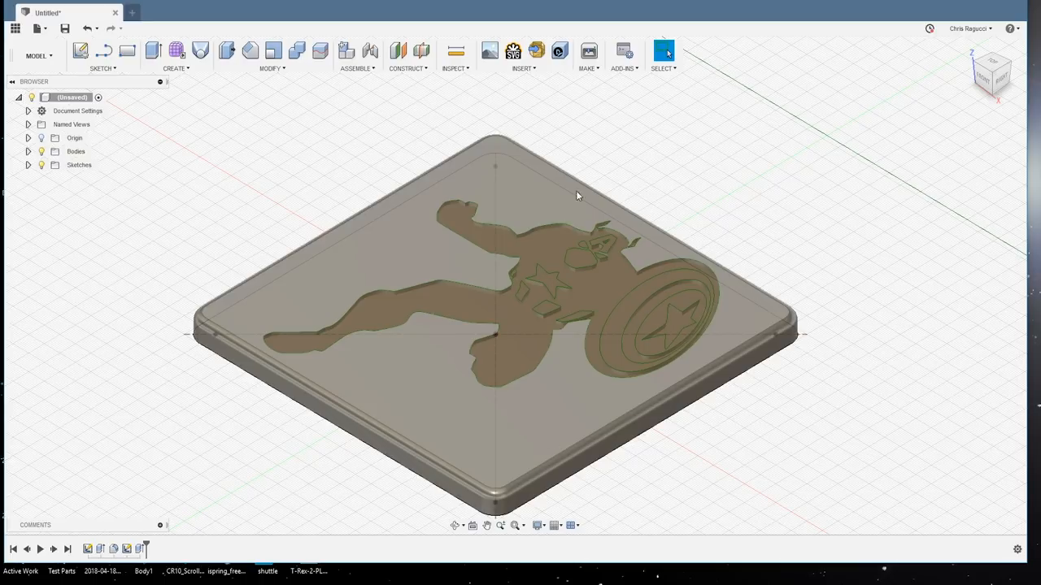
mouse_move(491, 465)
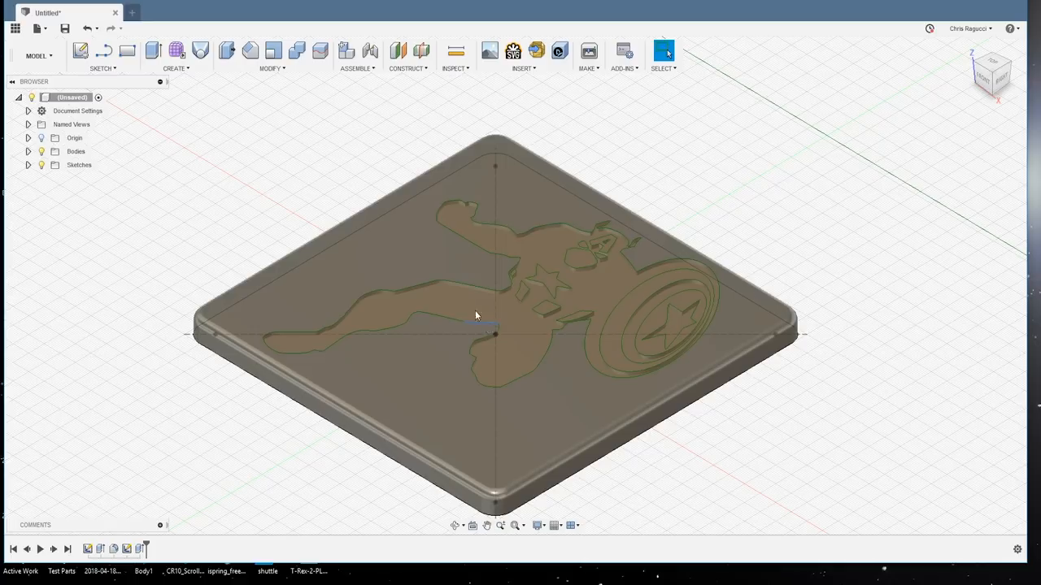
mouse_move(475, 371)
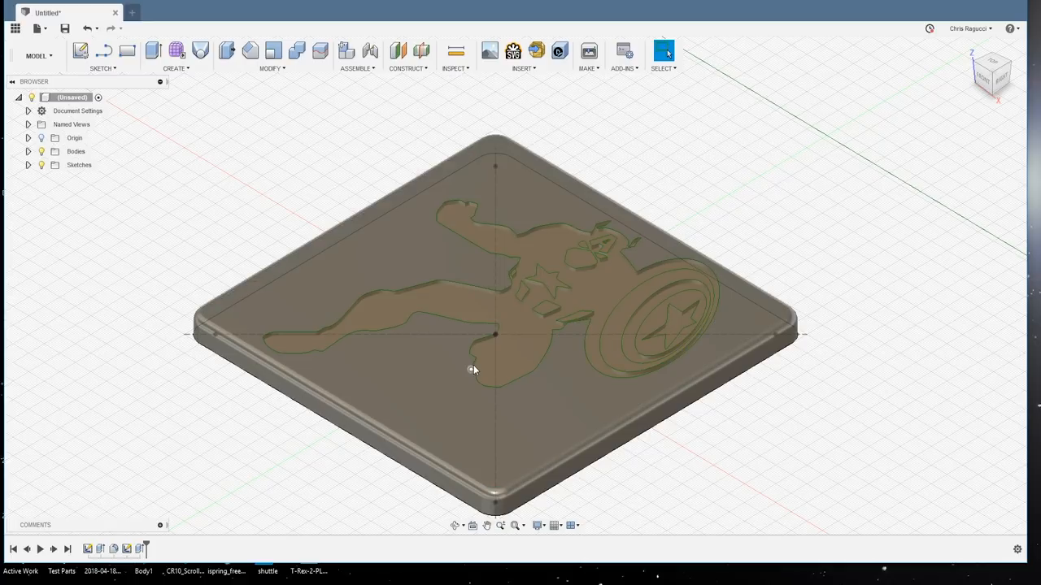
left_click(475, 371)
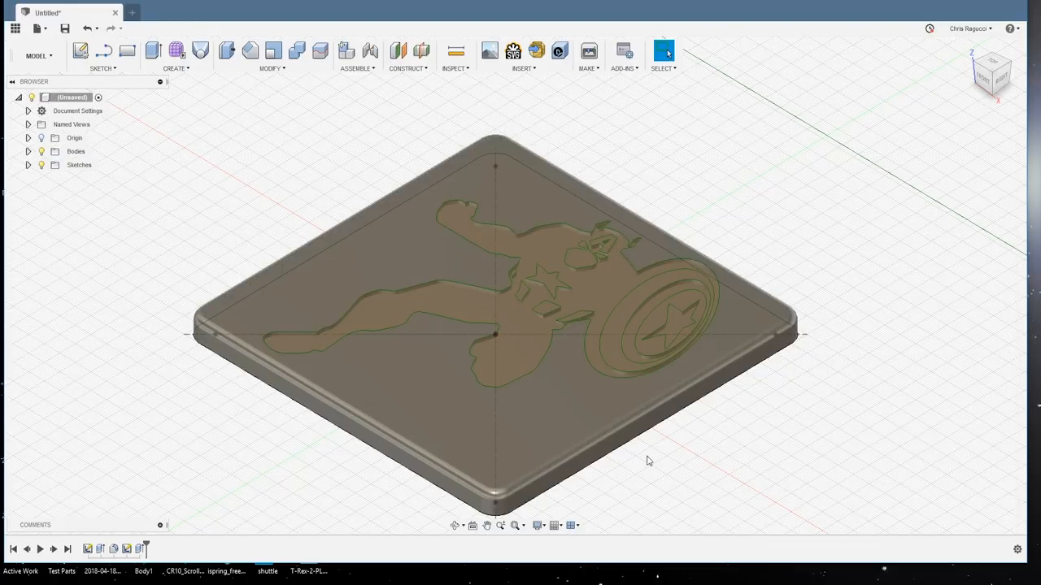
mouse_move(797, 120)
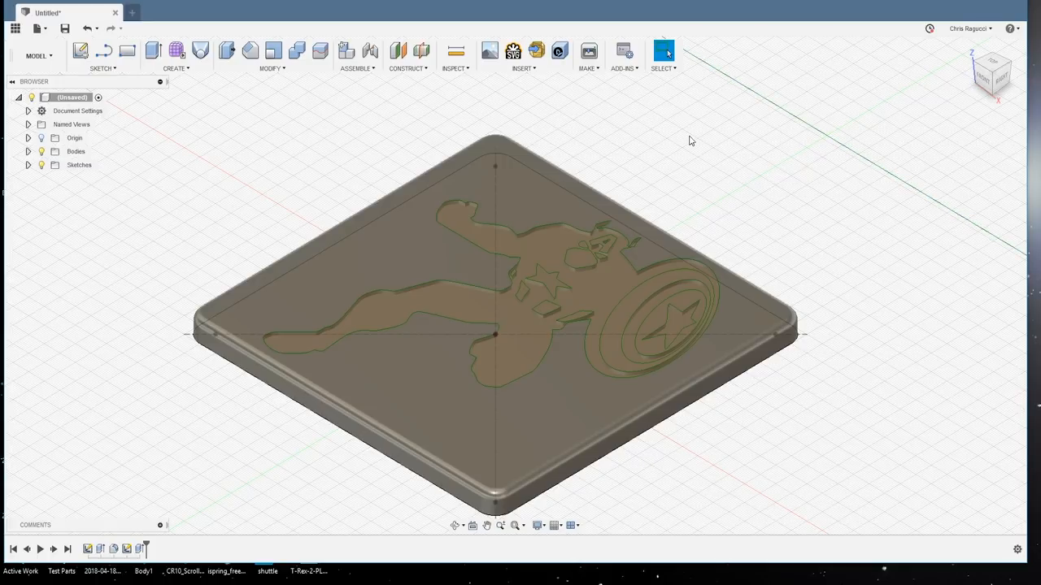
mouse_move(843, 127)
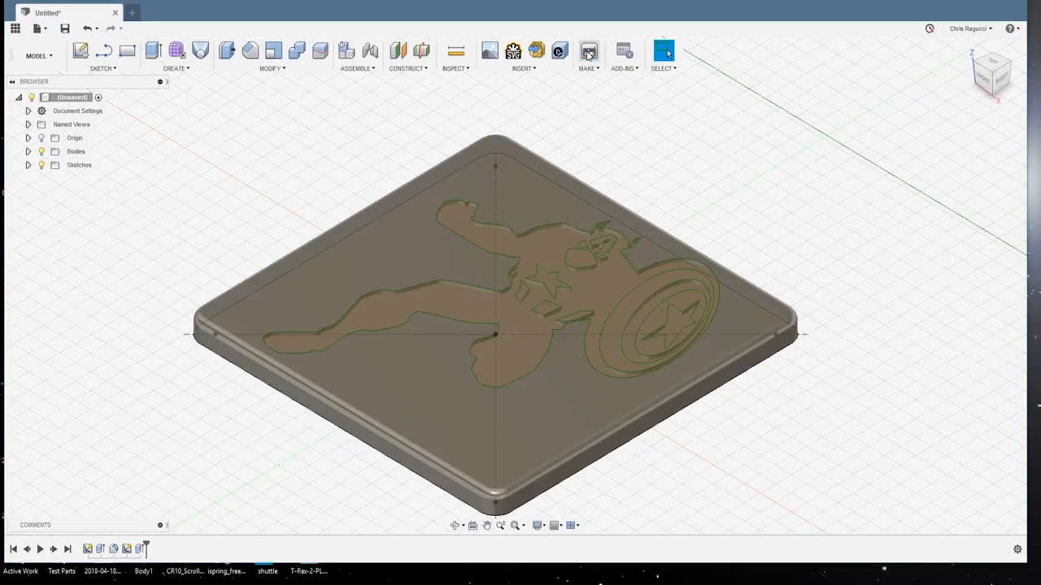
left_click(588, 50)
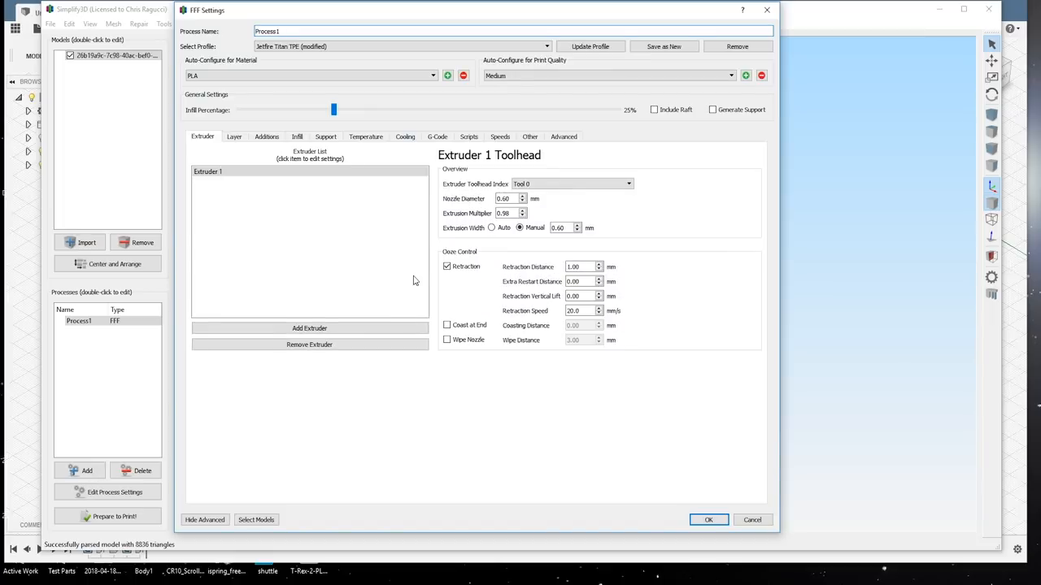
Step: Choose the Gmax Single Left profile, answer the save prompt and close settings
left_click(398, 45)
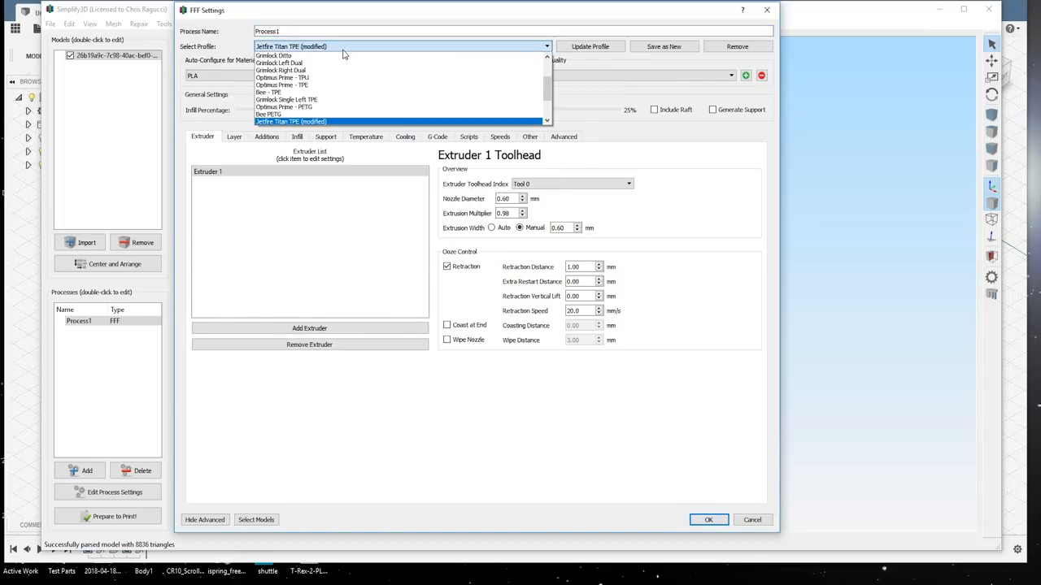
mouse_move(273, 56)
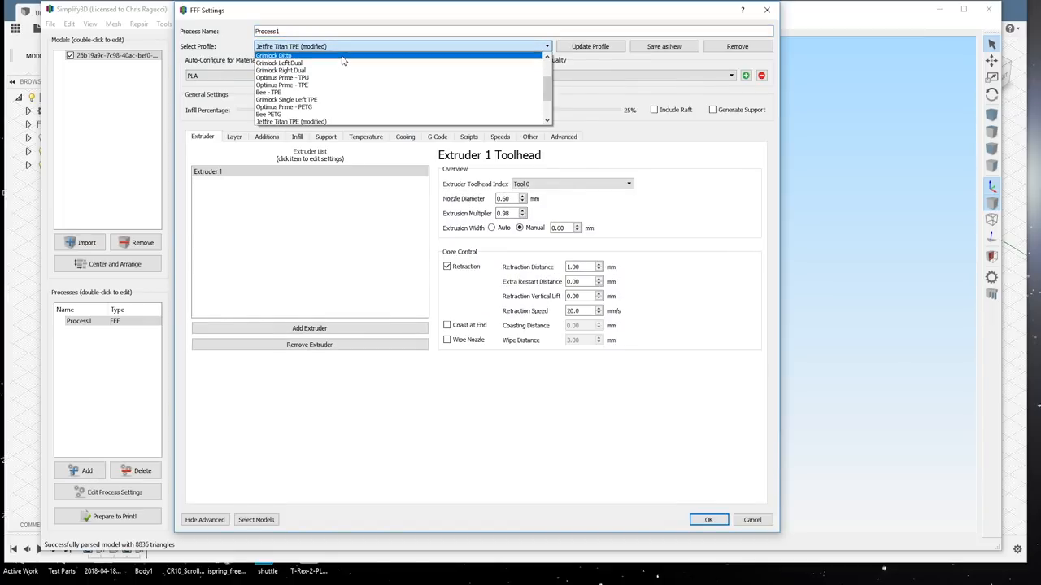
left_click(286, 99)
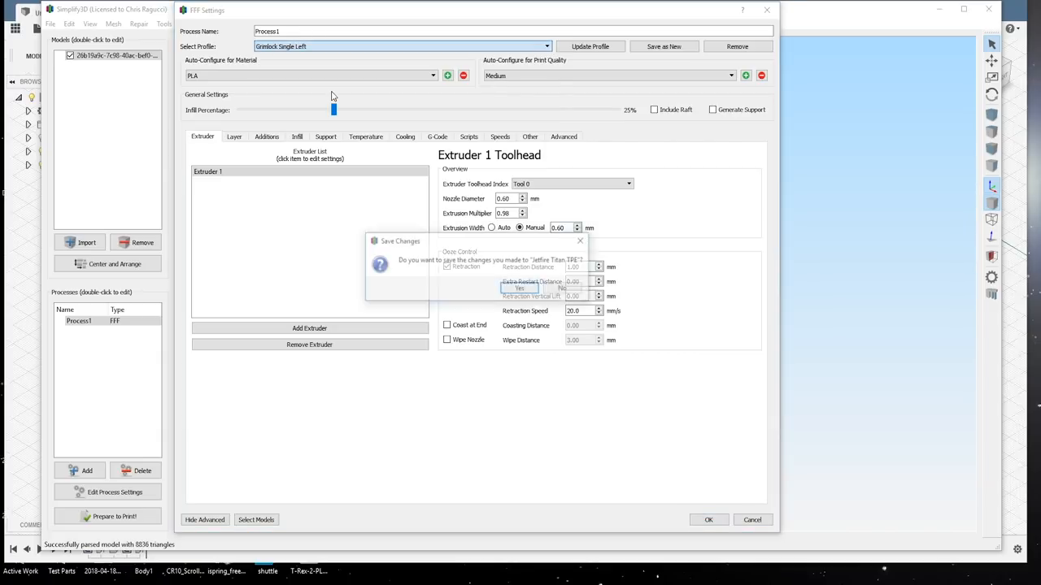
left_click(520, 290)
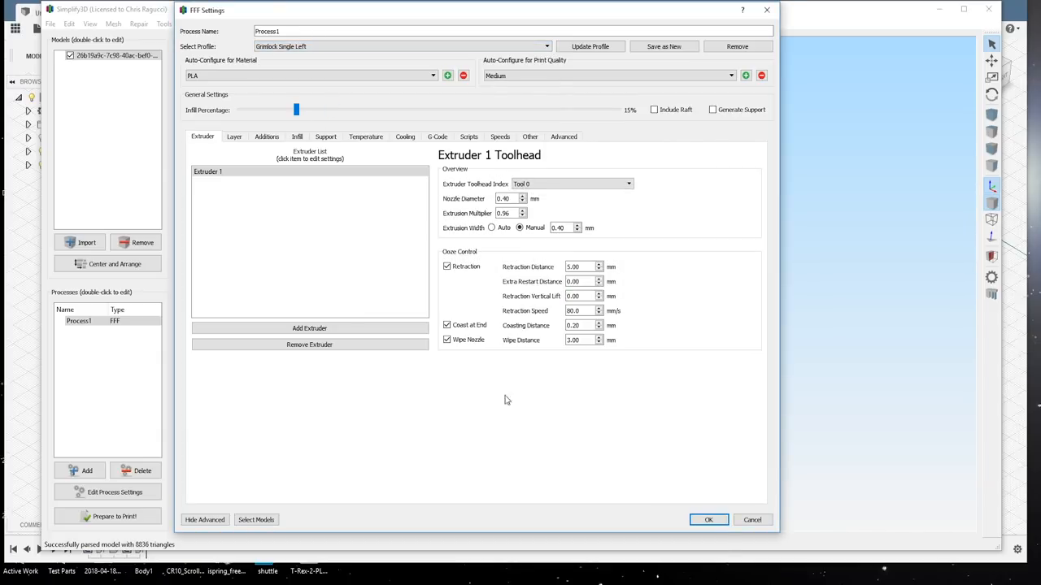
left_click(709, 520)
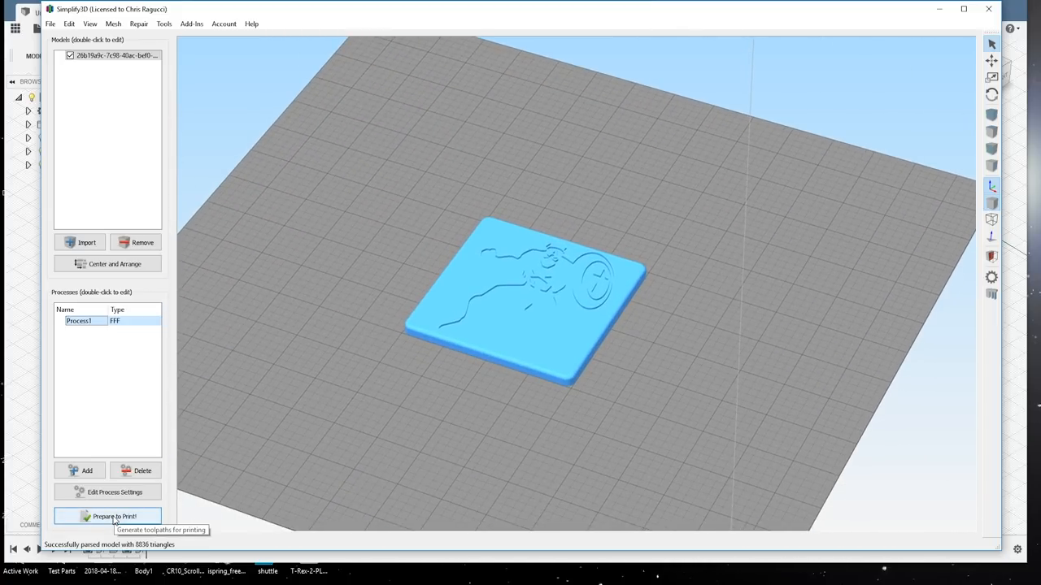
Step: Generate toolpaths, inspect a middle layer's infill, then exit the preview
left_click(107, 517)
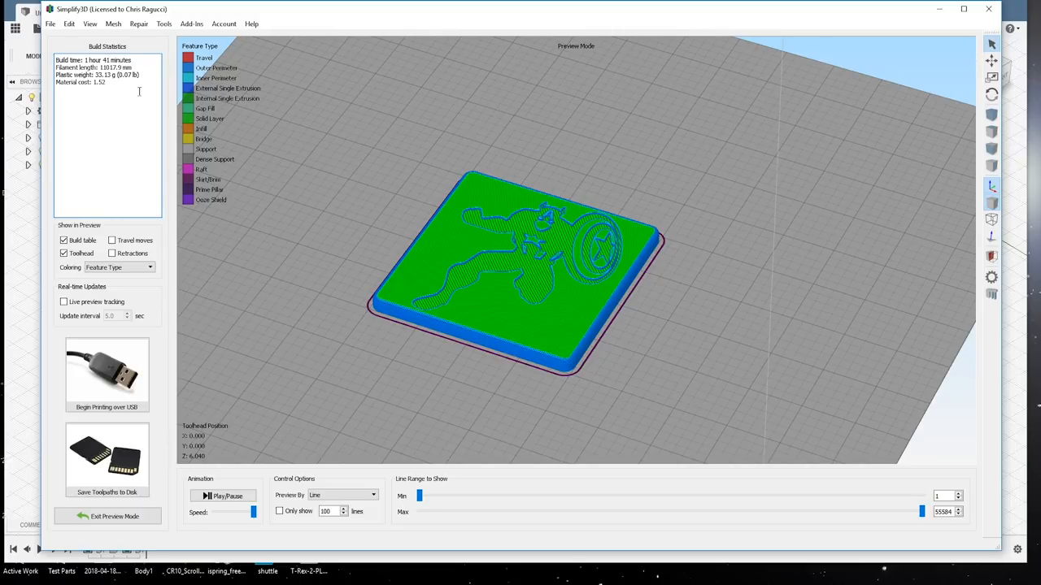
mouse_move(423, 527)
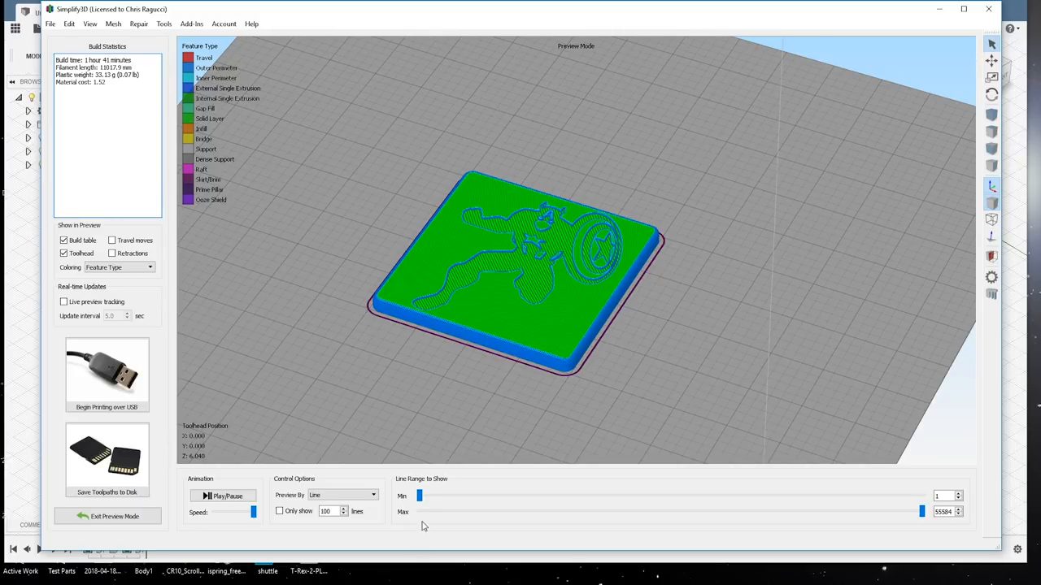
left_click_drag(921, 510, 902, 510)
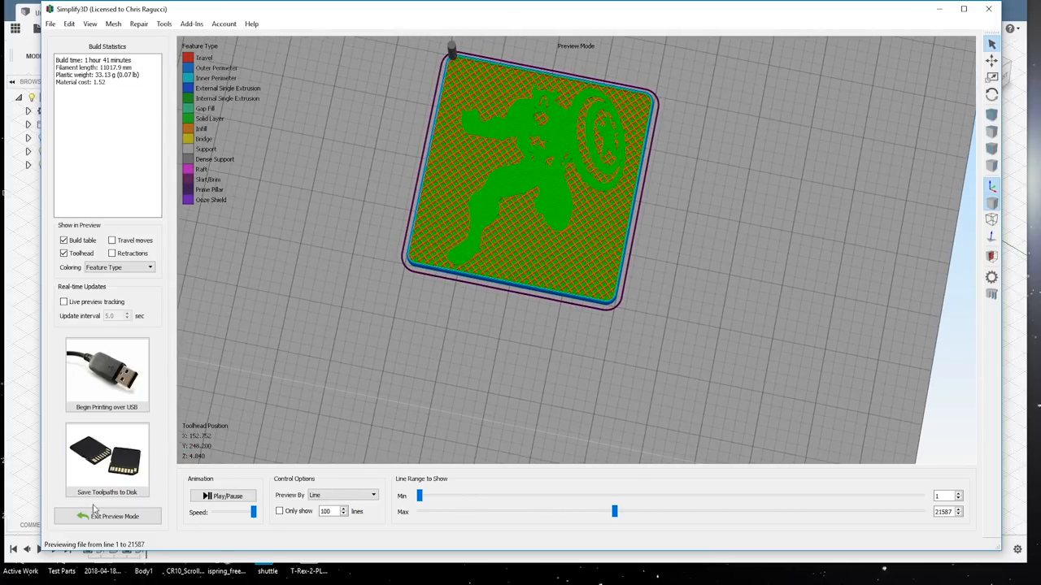
left_click(113, 517)
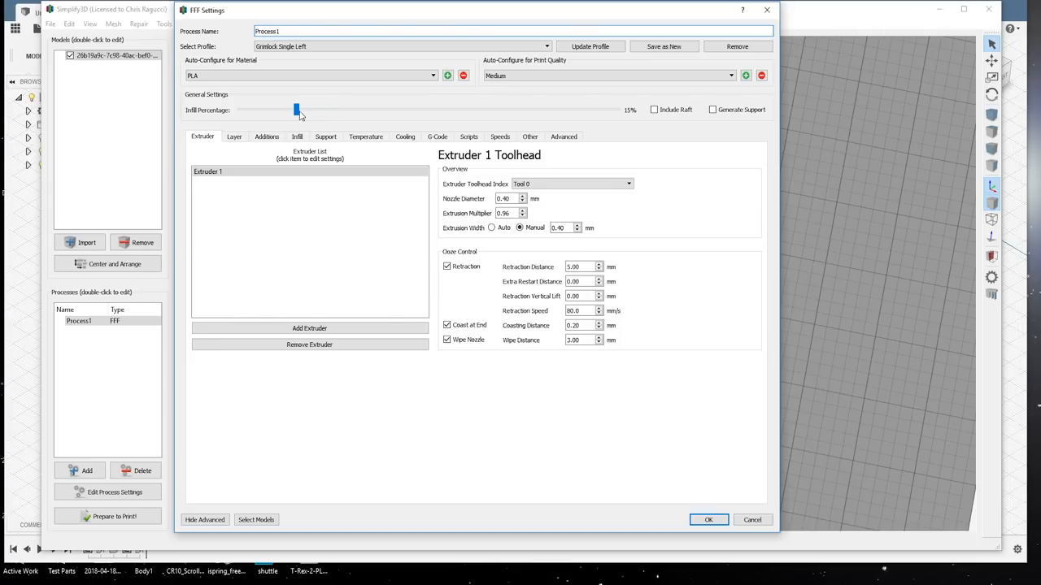
Step: Lower the infill percentage to 12%, apply it and re-slice the coaster
left_click_drag(296, 110, 285, 110)
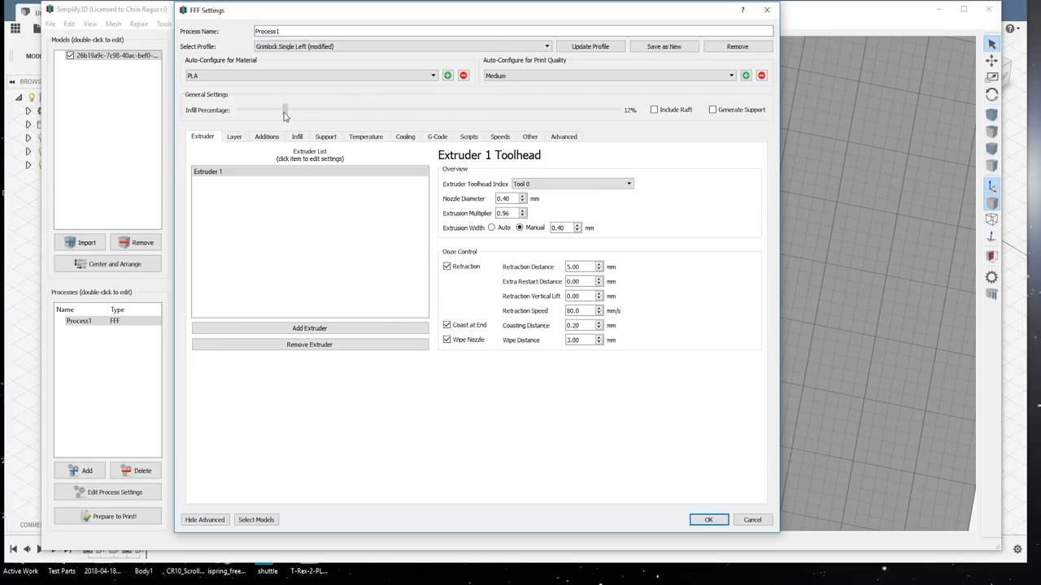
left_click(708, 521)
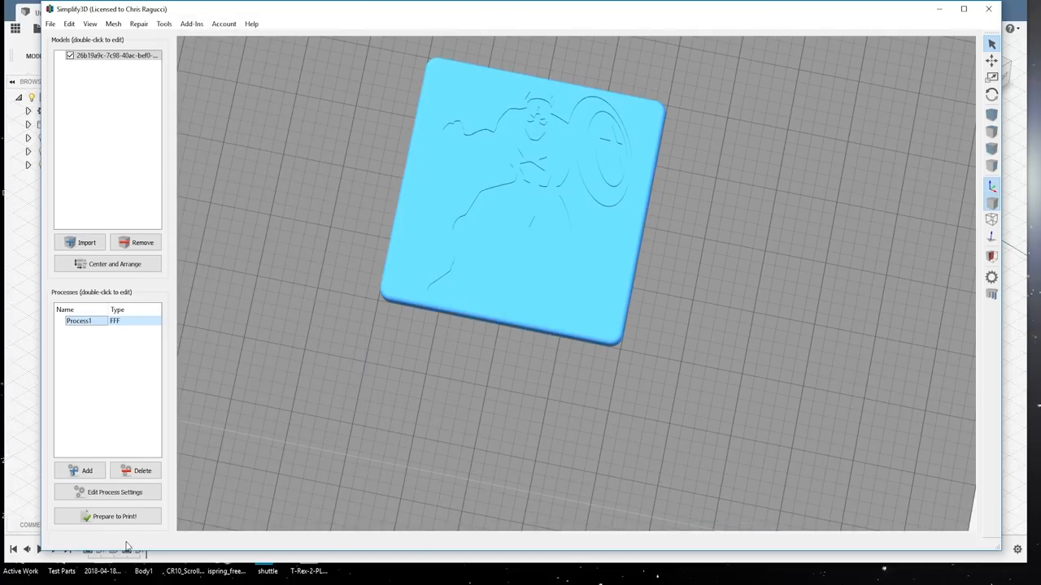
left_click(114, 517)
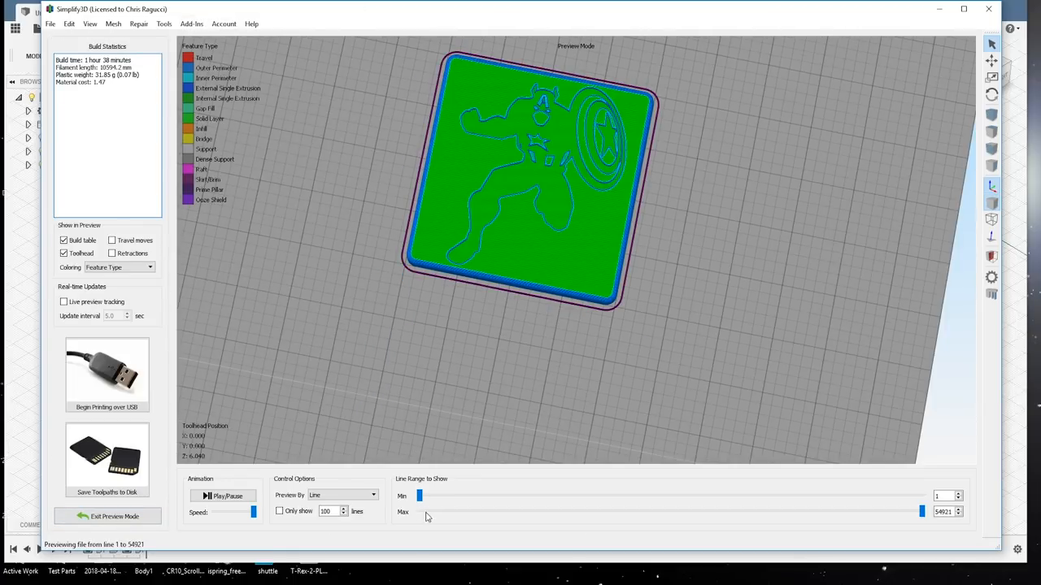
Step: Scrub the layer preview to check the new infill, then return to the model view
left_click_drag(920, 510, 696, 511)
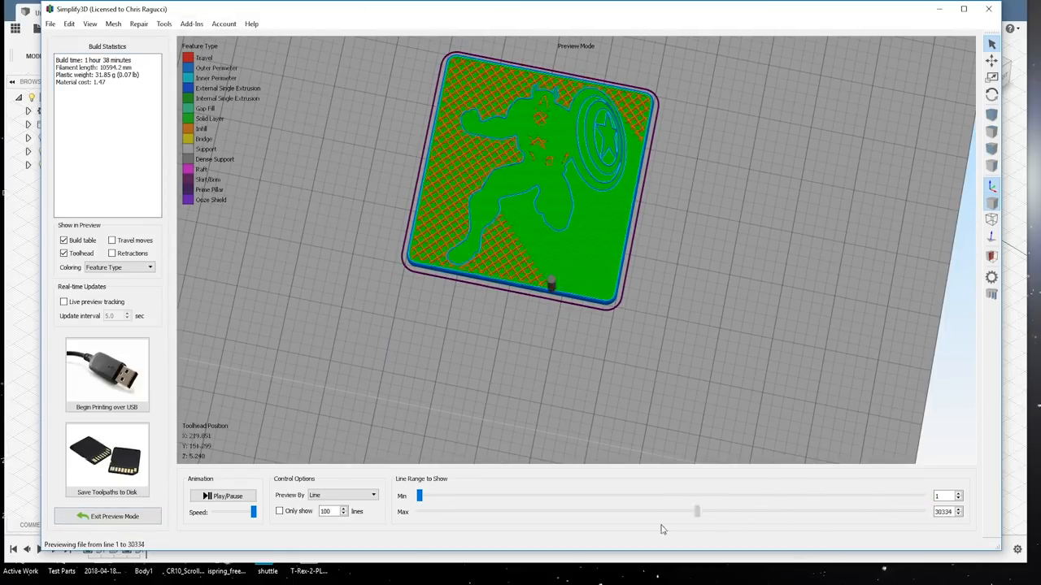
left_click_drag(696, 511, 563, 511)
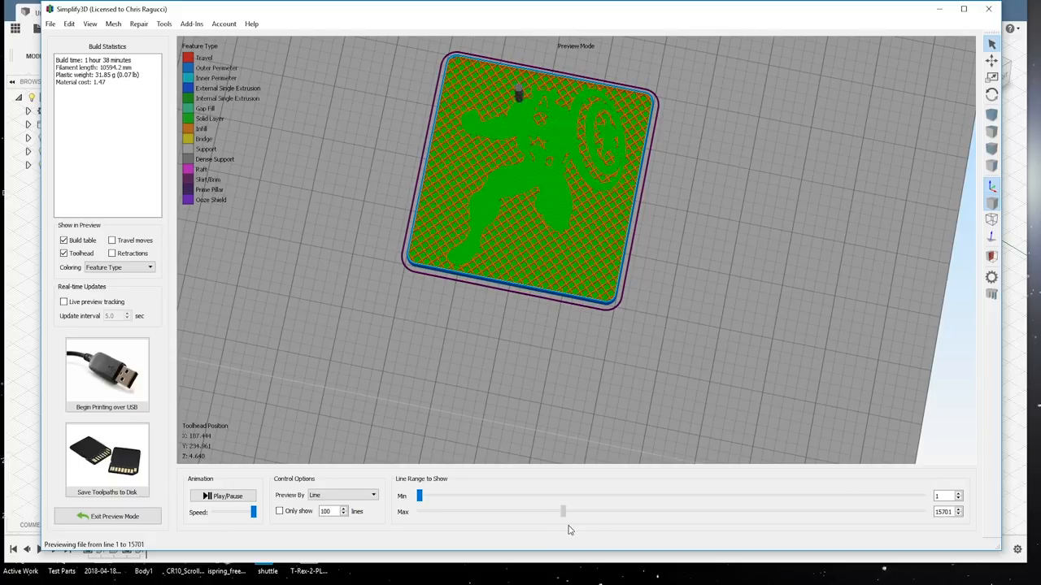
left_click_drag(562, 511, 781, 511)
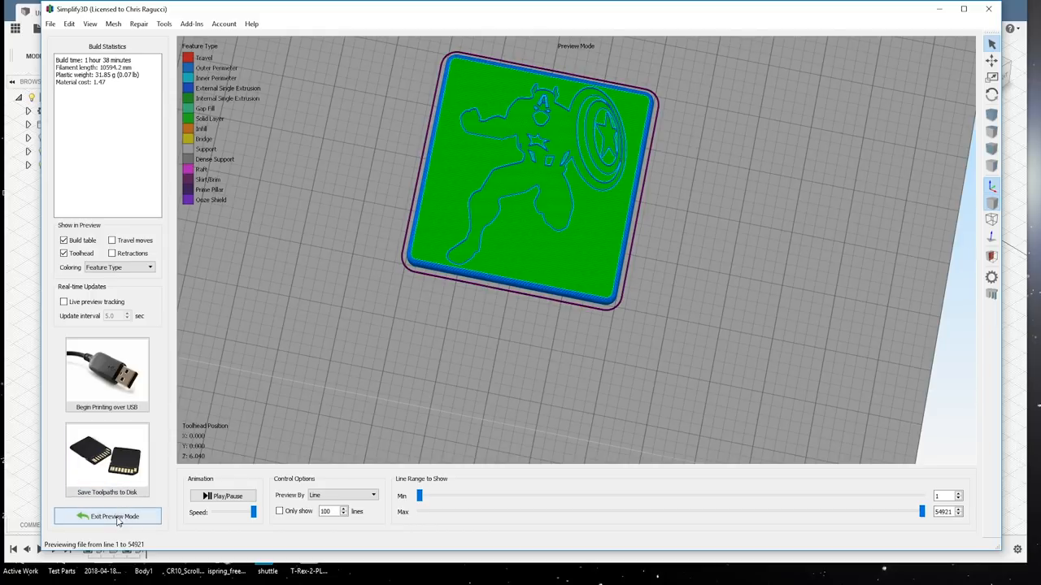
left_click(114, 517)
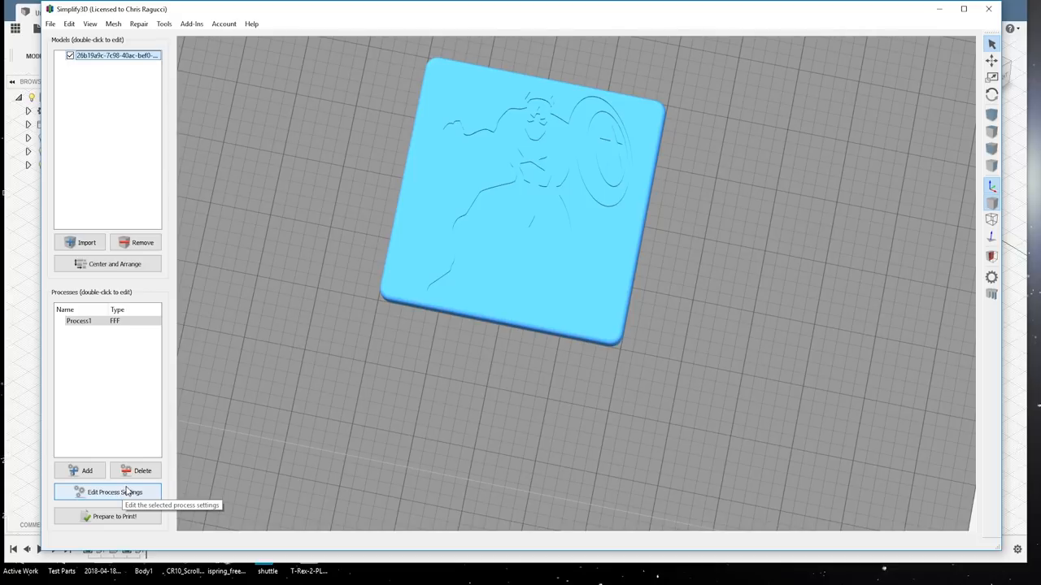
mouse_move(133, 506)
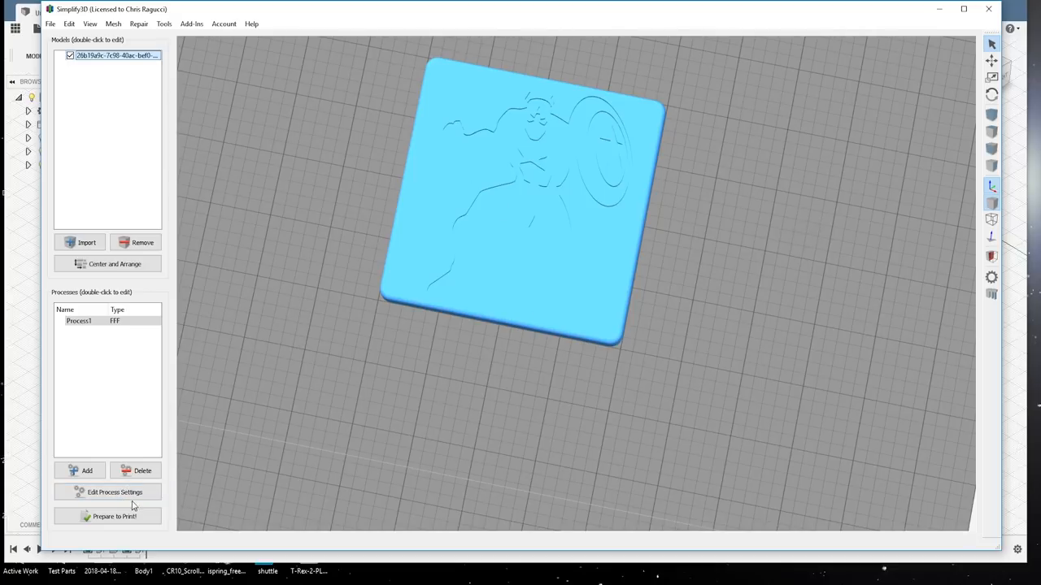
mouse_move(176, 482)
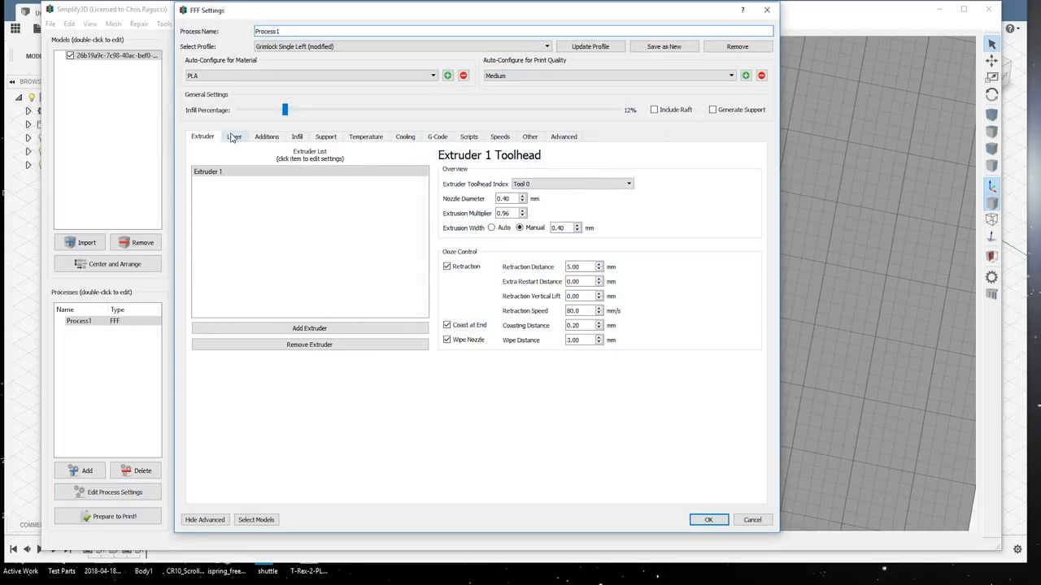
Step: Adjust the top and bottom solid layer counts in the Layer settings and apply them
left_click(234, 137)
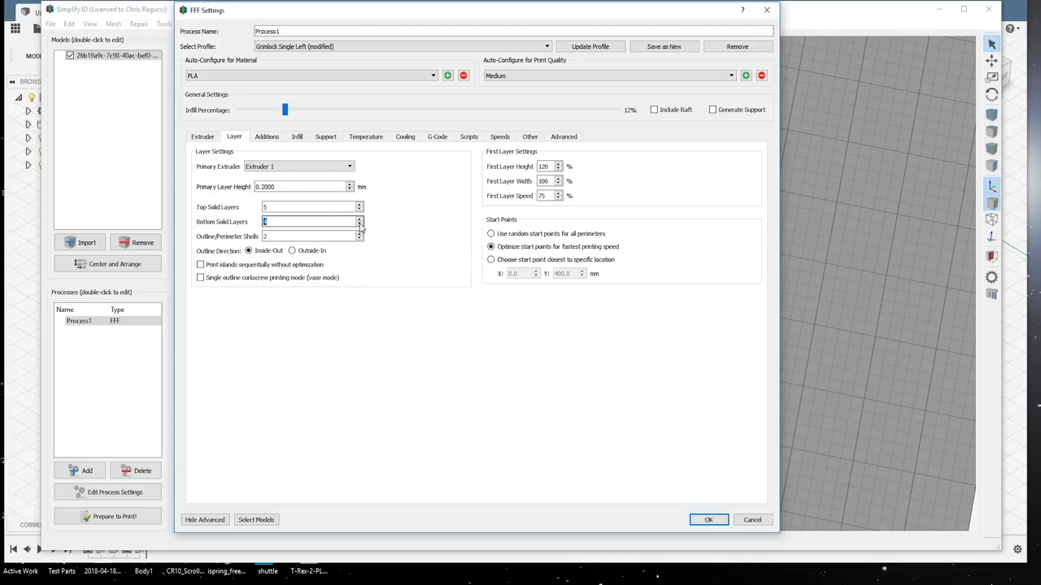
left_click(709, 521)
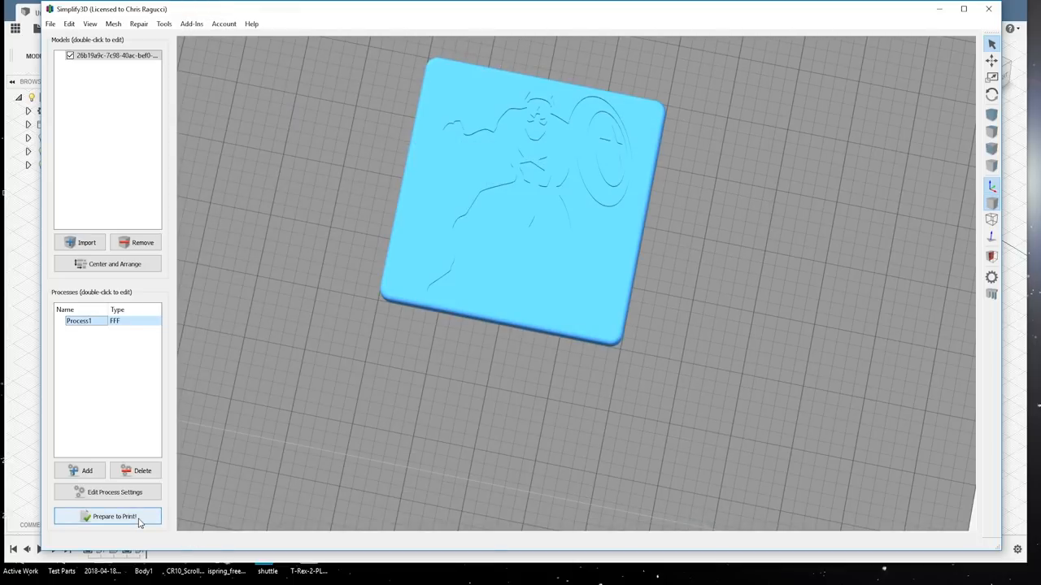
Step: Re-slice the coaster and step the layer preview from the solid base up to the full toolpath
left_click(107, 517)
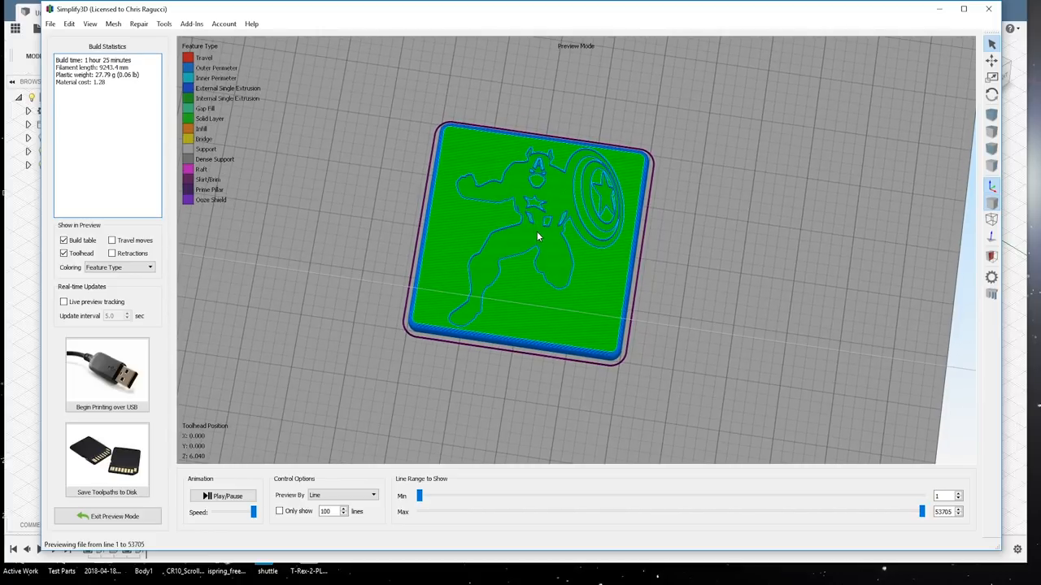
left_click_drag(920, 511, 421, 511)
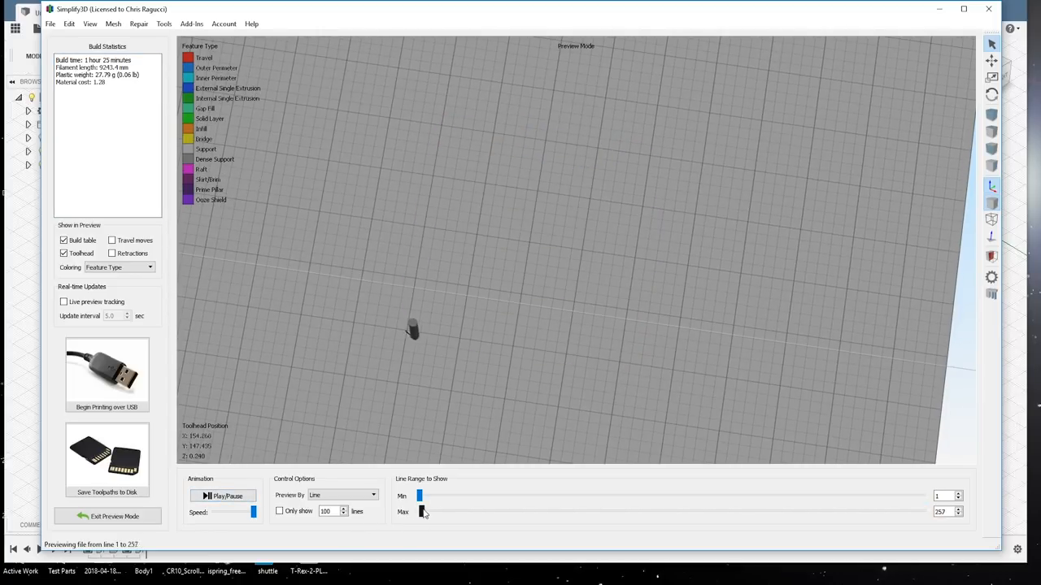
left_click_drag(420, 511, 469, 510)
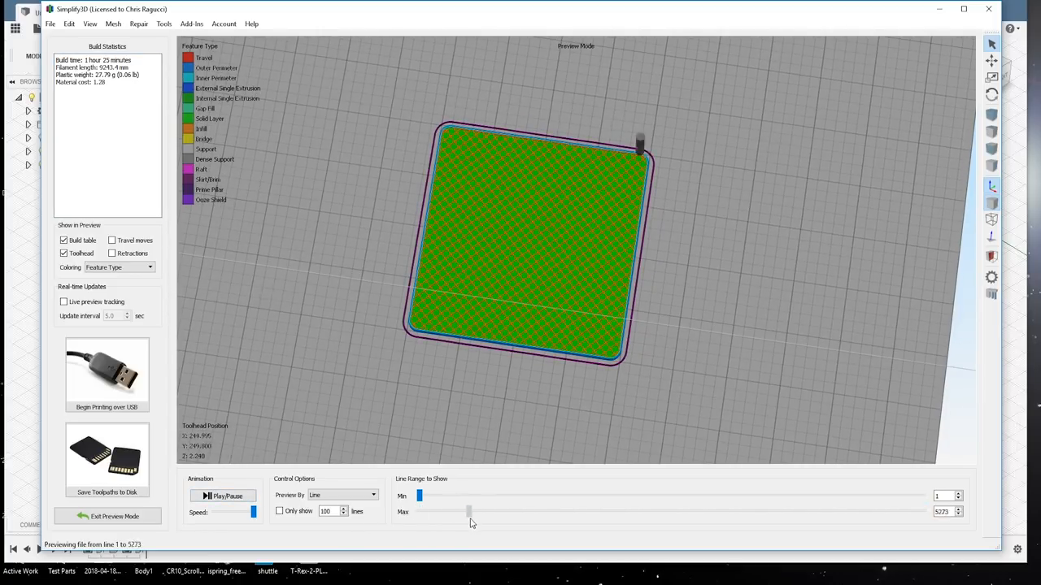
left_click_drag(469, 511, 545, 510)
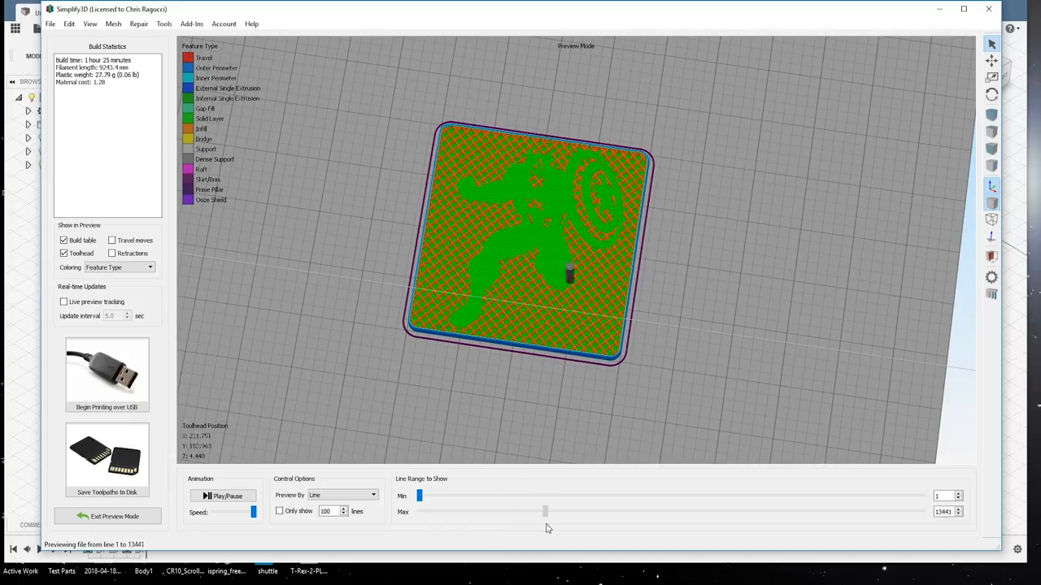
left_click_drag(545, 510, 638, 510)
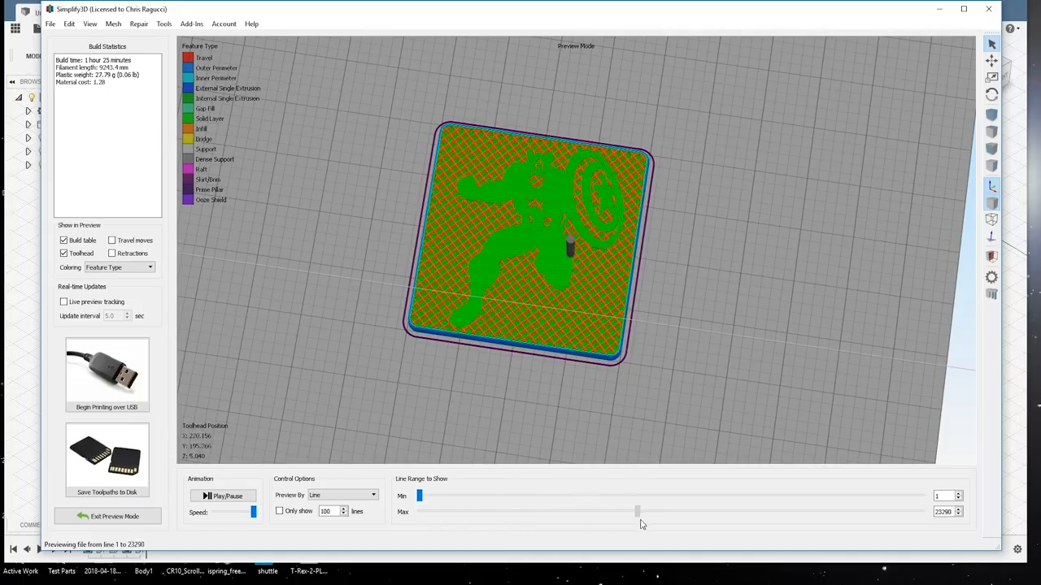
left_click_drag(637, 511, 764, 511)
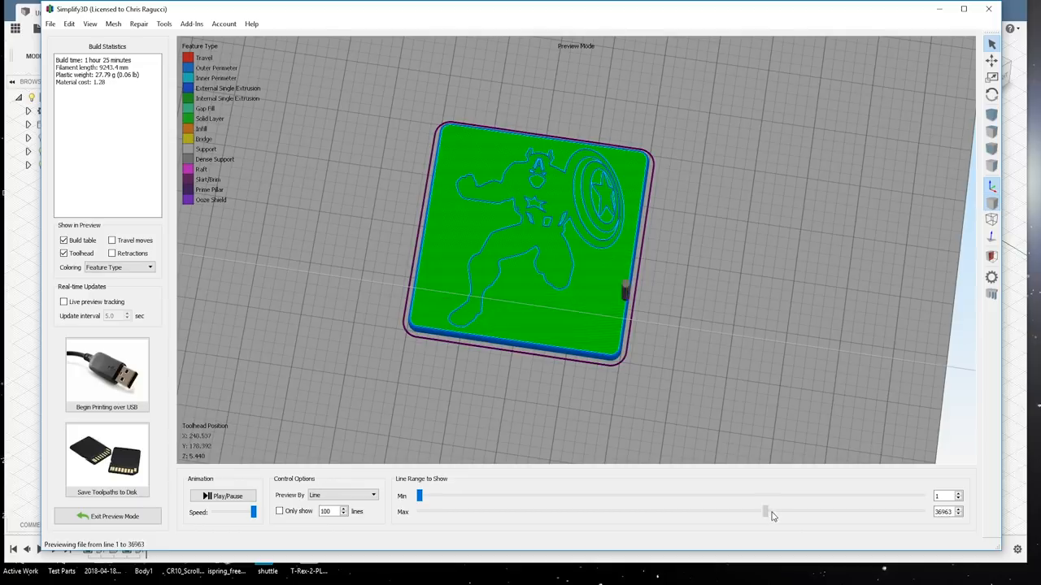
left_click_drag(764, 511, 924, 510)
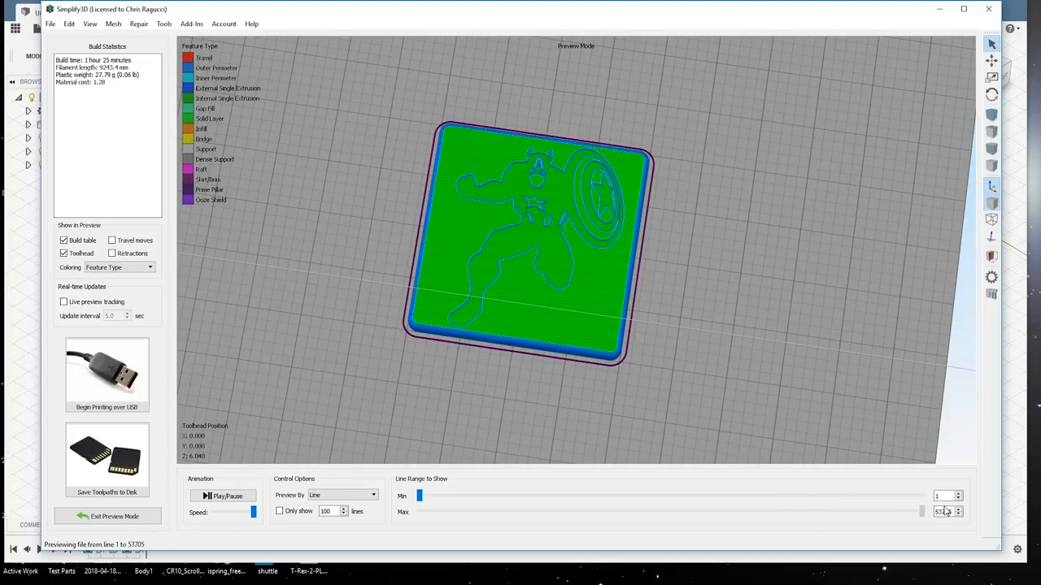
left_click(107, 518)
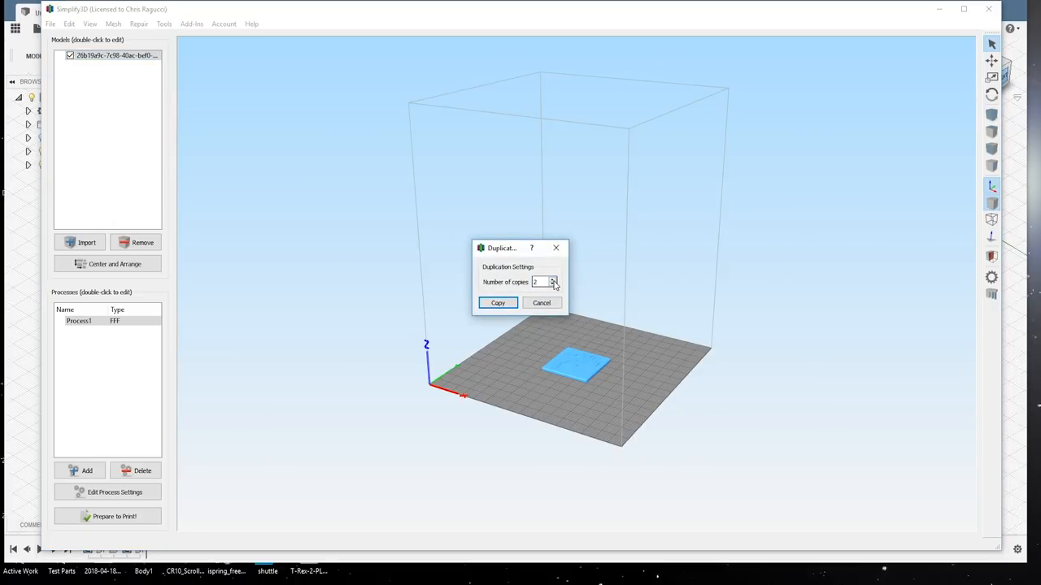
Step: Duplicate the coaster to two copies on the bed and slice both together
left_click(497, 303)
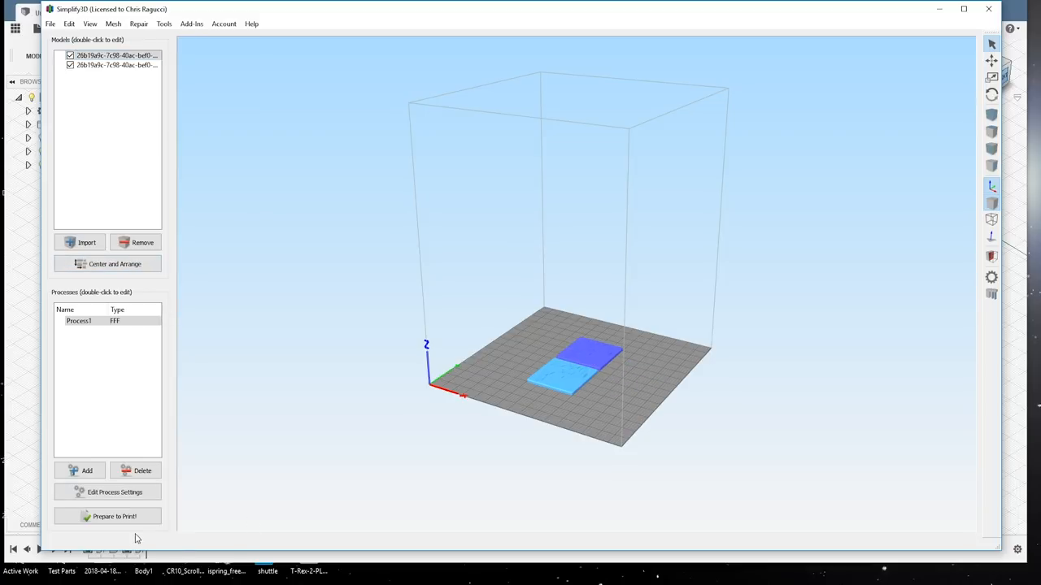
left_click(114, 517)
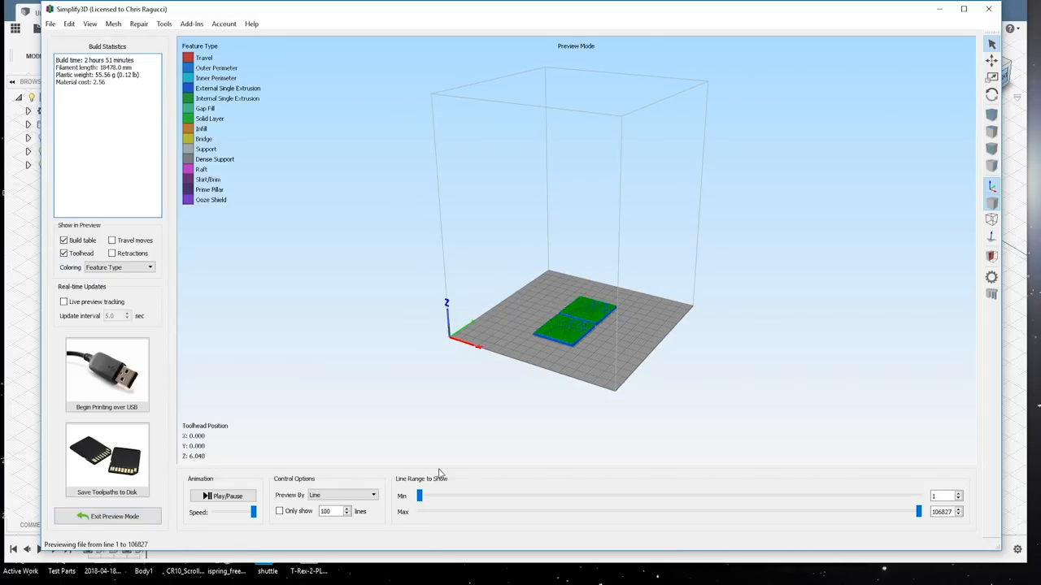